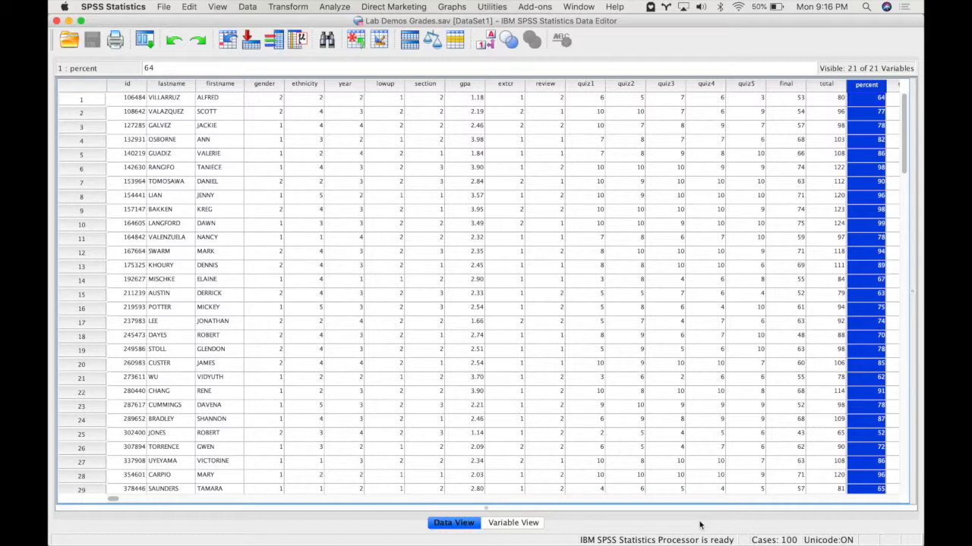
{"action": "mouse_move", "coordinate": [277, 91]}
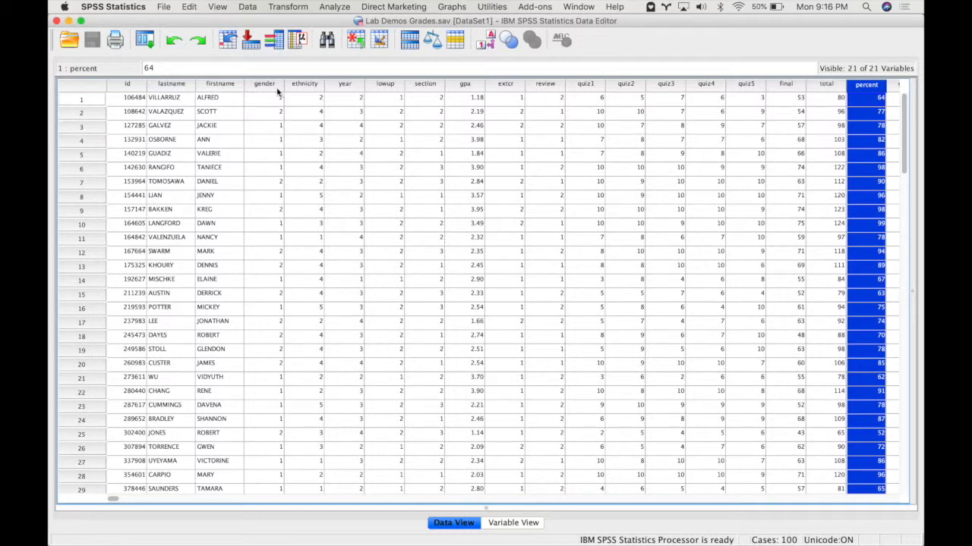
Review the gender and quiz1–quiz5 columns in the grades data before analysing
{"action": "left_click", "coordinate": [264, 83]}
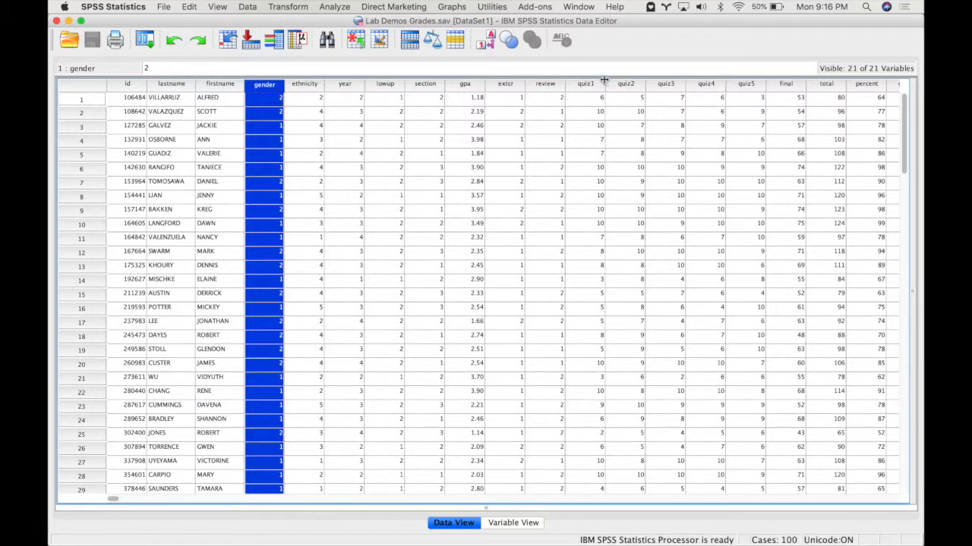
{"action": "left_click", "coordinate": [586, 83]}
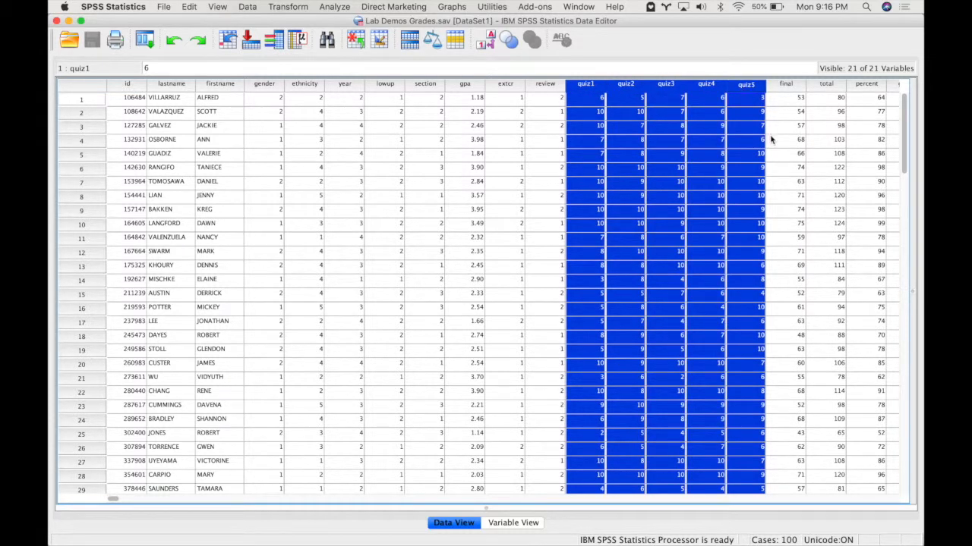
{"action": "mouse_move", "coordinate": [773, 140]}
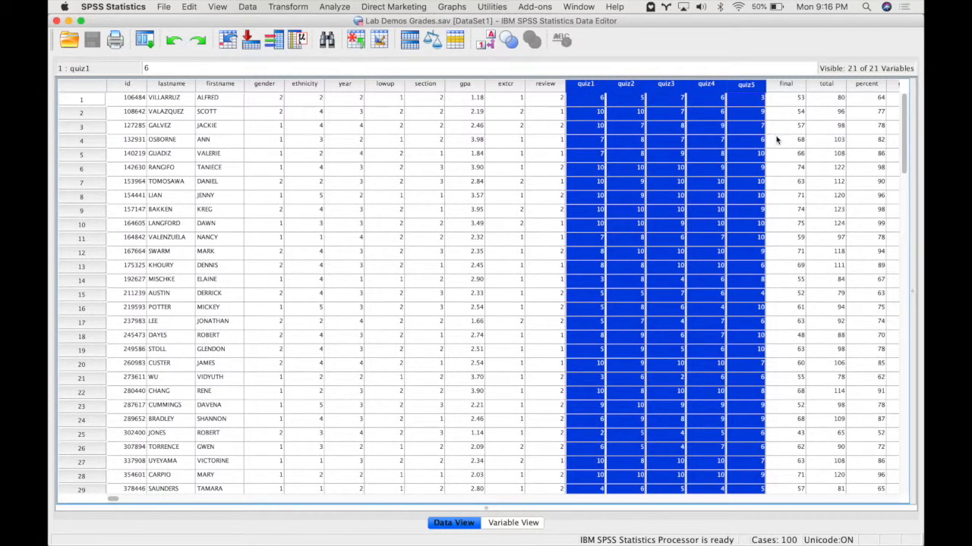
{"action": "left_click", "coordinate": [786, 139]}
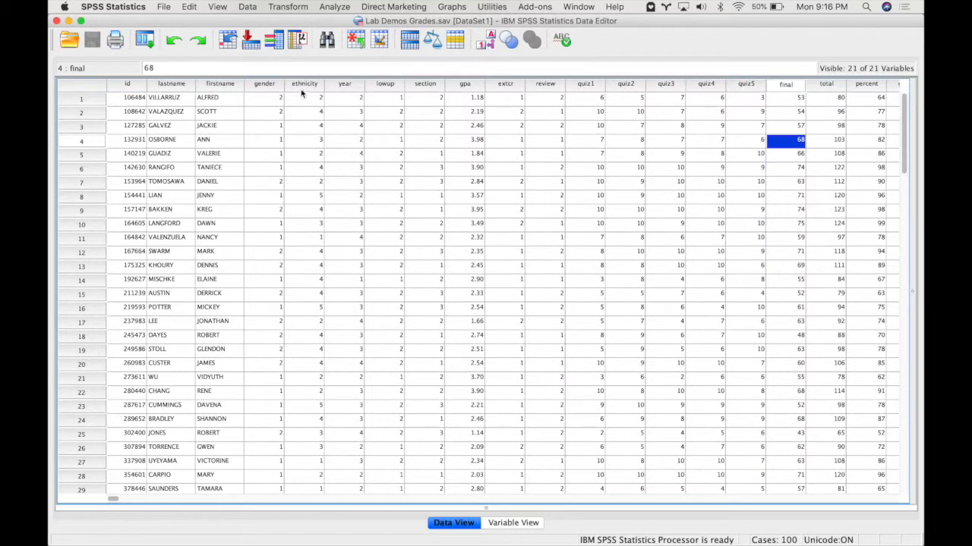
{"action": "mouse_move", "coordinate": [282, 94]}
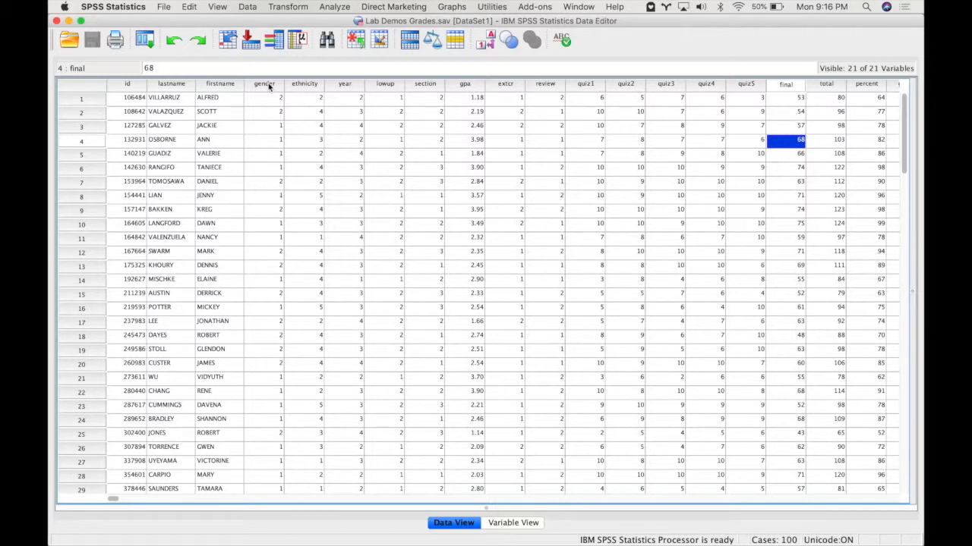
{"action": "left_click", "coordinate": [265, 83]}
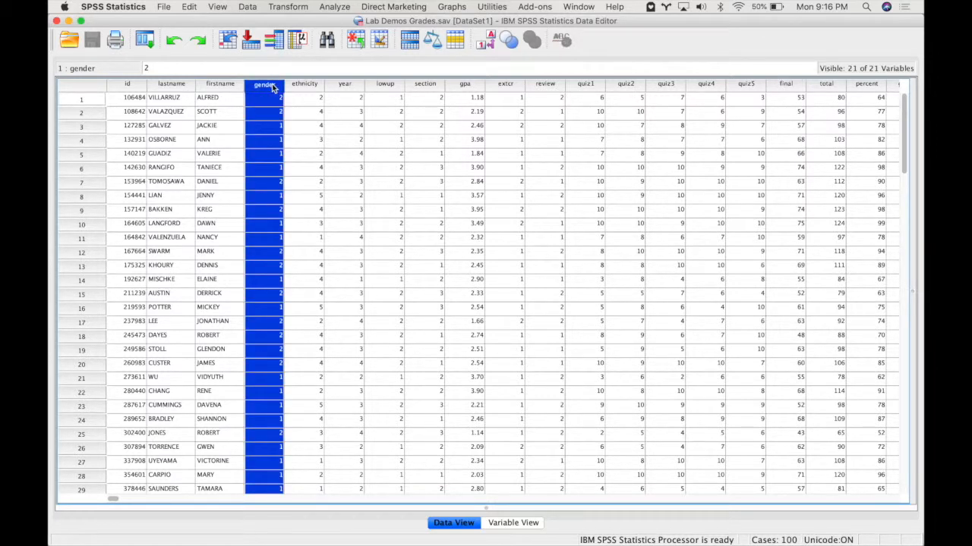
{"action": "mouse_move", "coordinate": [270, 117]}
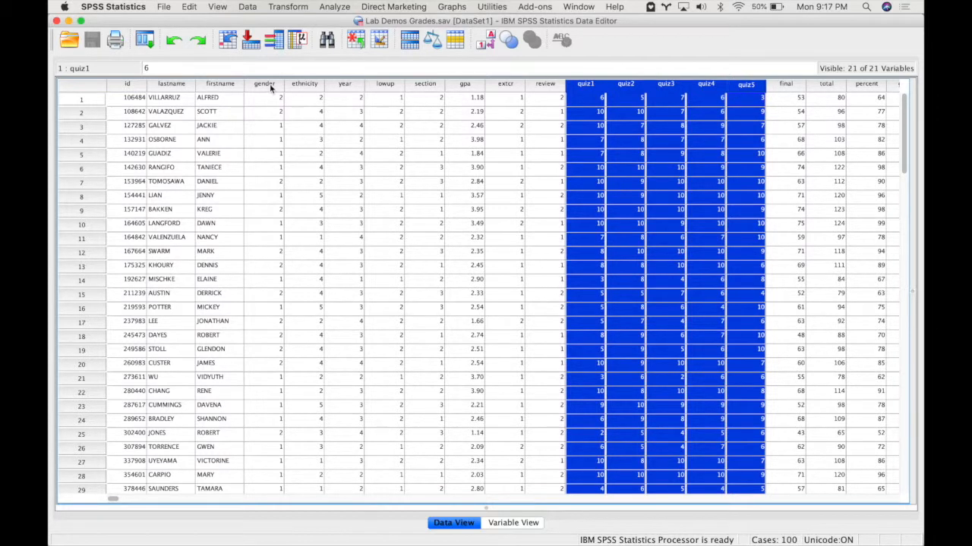
{"action": "left_click", "coordinate": [264, 84]}
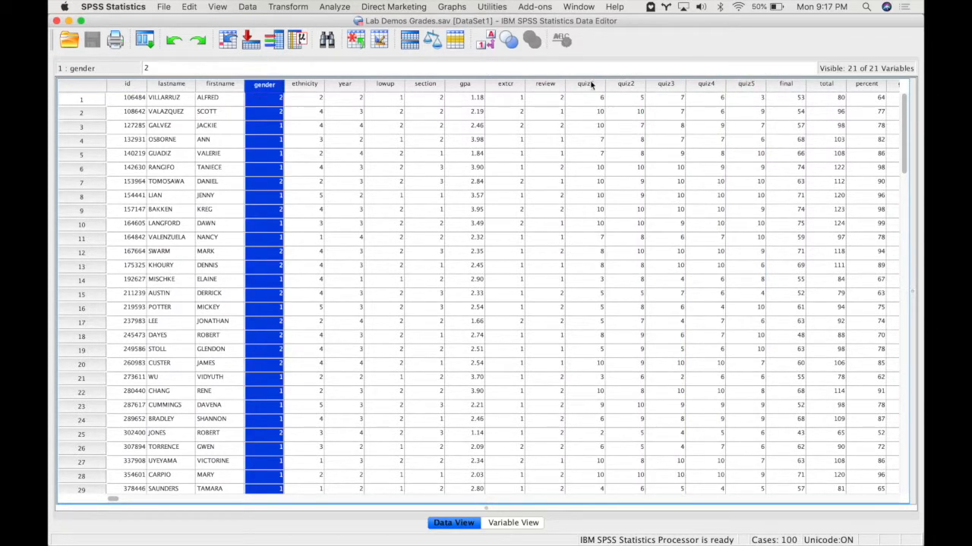
{"action": "mouse_move", "coordinate": [661, 138]}
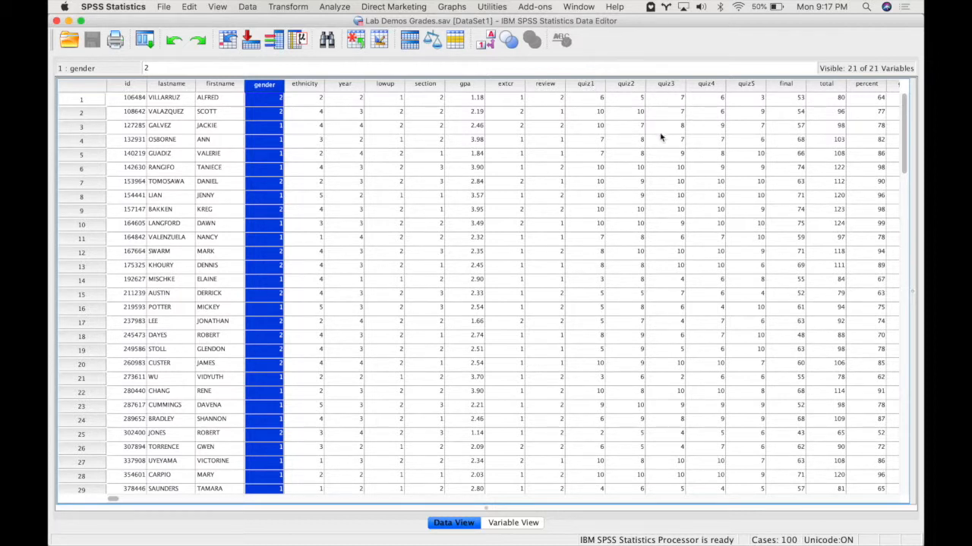
{"action": "mouse_move", "coordinate": [595, 91]}
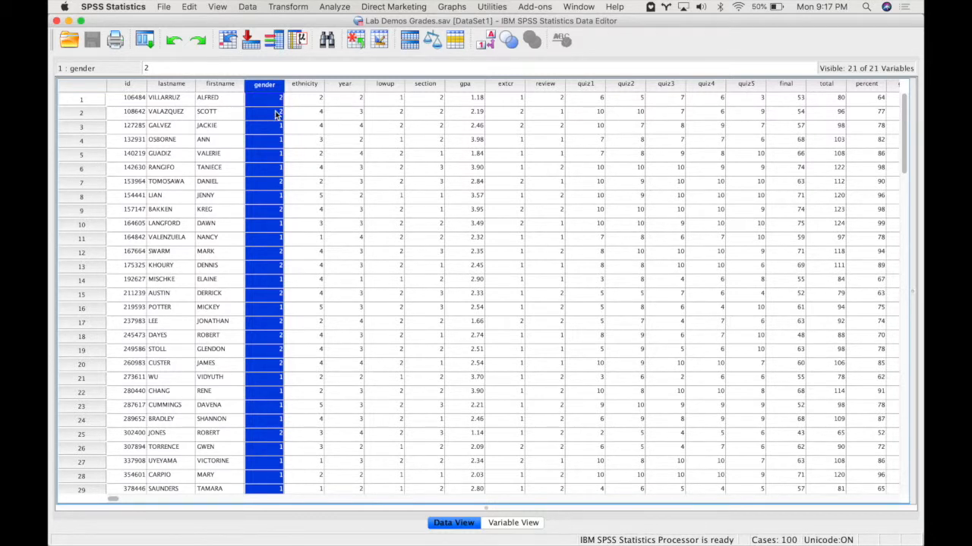
Start a Repeated Measures analysis from Analyze > General Linear Model
{"action": "left_click", "coordinate": [334, 6]}
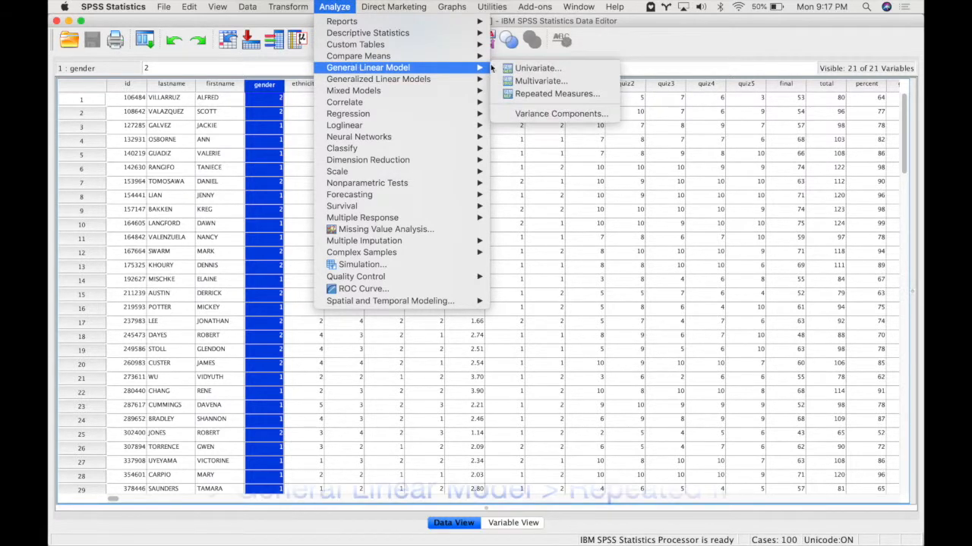
{"action": "mouse_move", "coordinate": [556, 95]}
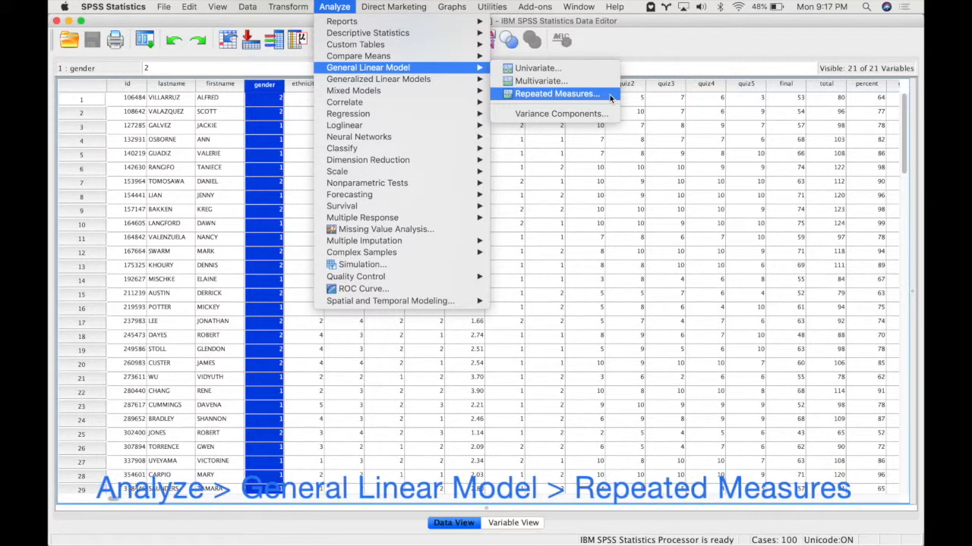
{"action": "mouse_move", "coordinate": [534, 67]}
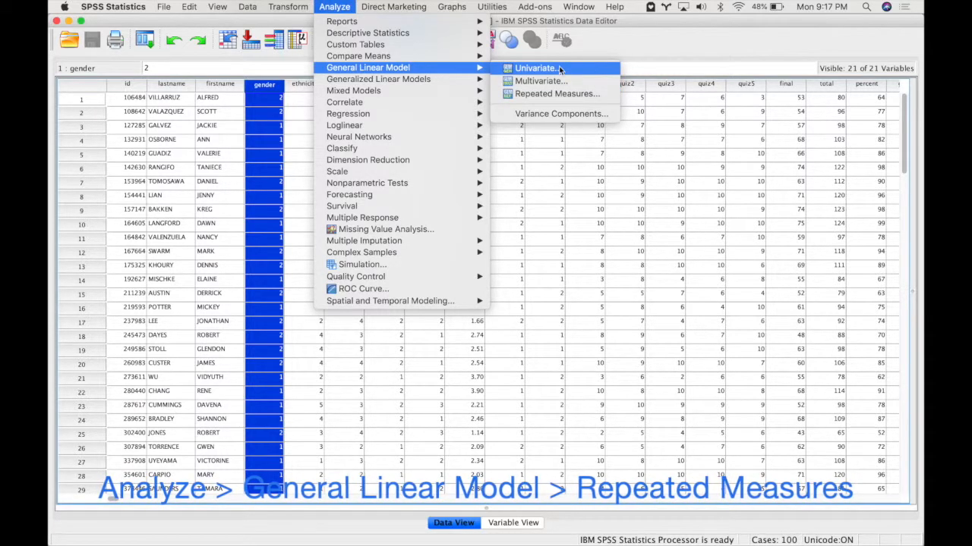
{"action": "mouse_move", "coordinate": [555, 94]}
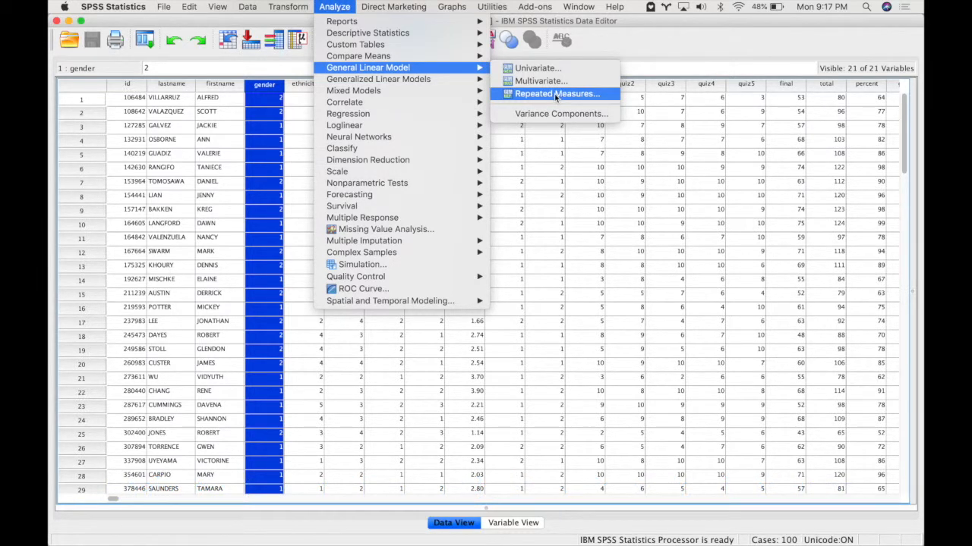
{"action": "left_click", "coordinate": [555, 94]}
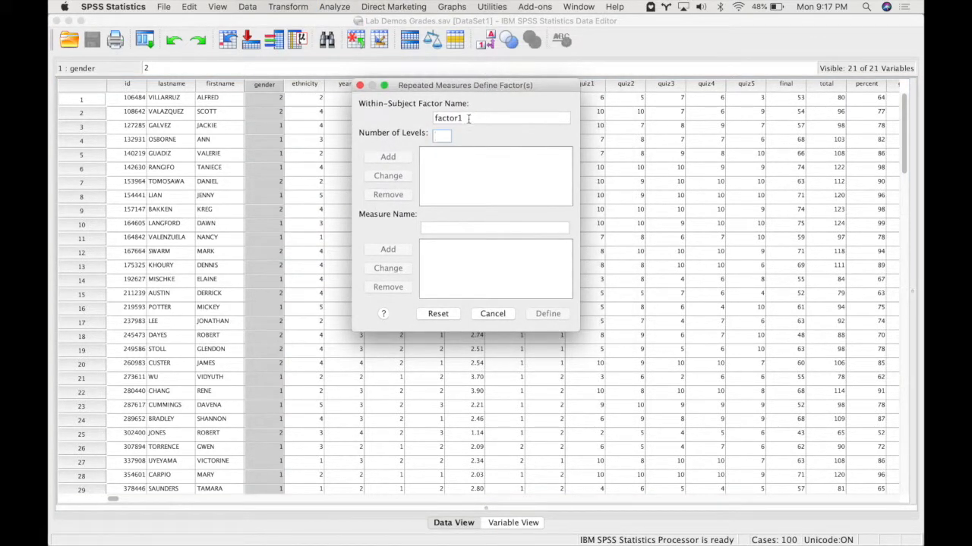
{"action": "mouse_move", "coordinate": [559, 155]}
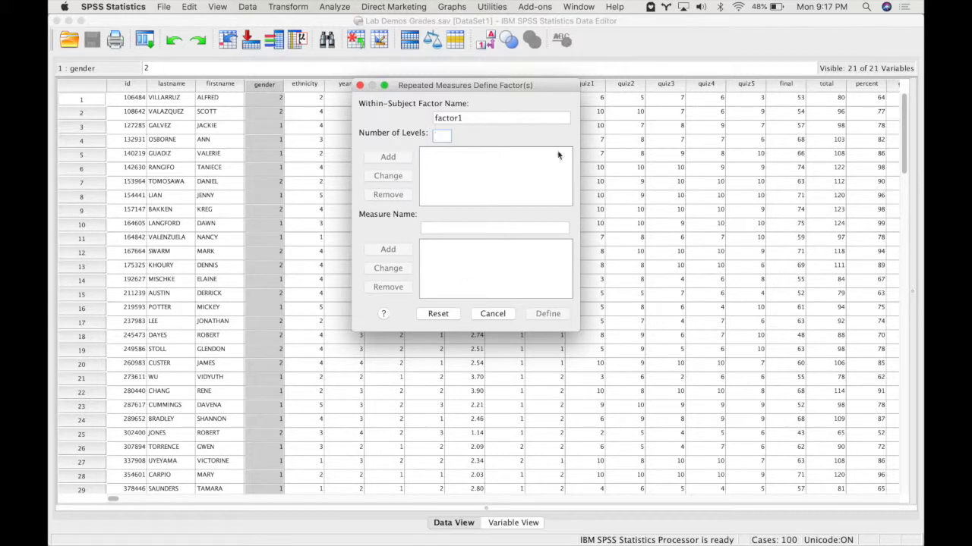
{"action": "mouse_move", "coordinate": [395, 112]}
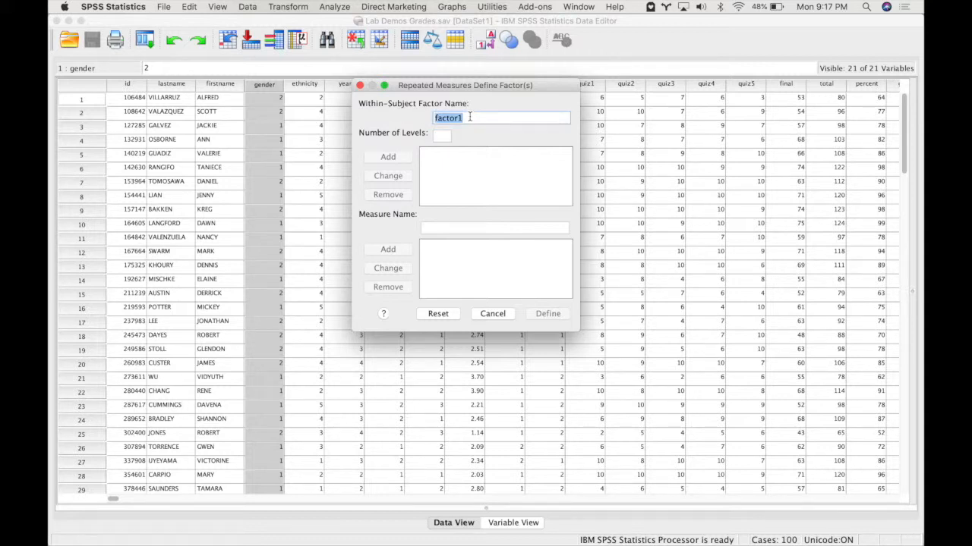
Add a within-subjects factor Quizzes with 5 levels and proceed to Define
{"action": "type", "text": "Qu"}
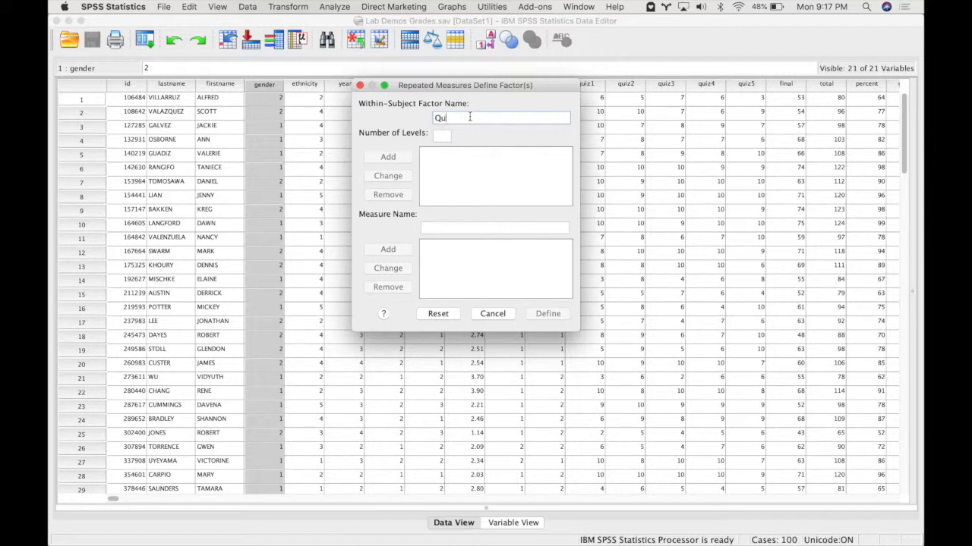
{"action": "type", "text": "izzes"}
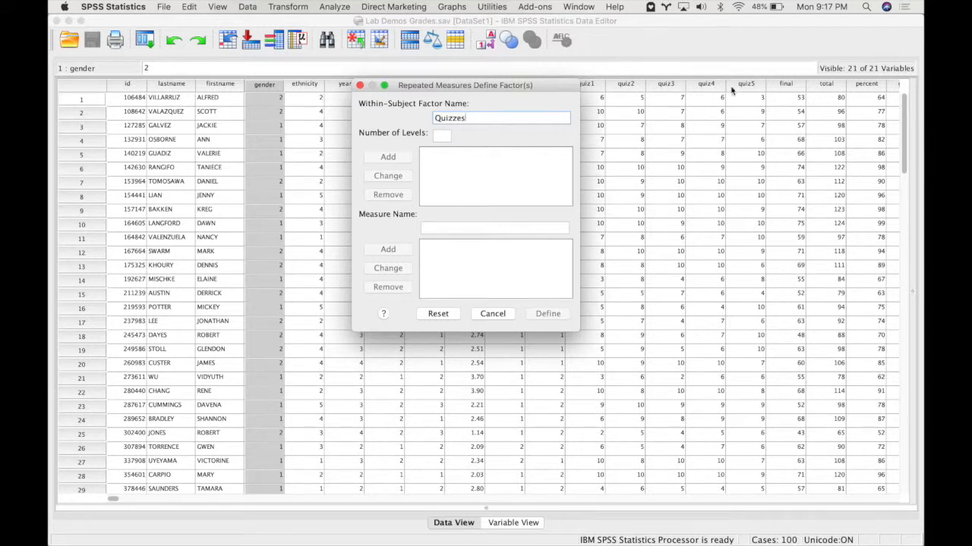
{"action": "left_click", "coordinate": [442, 135]}
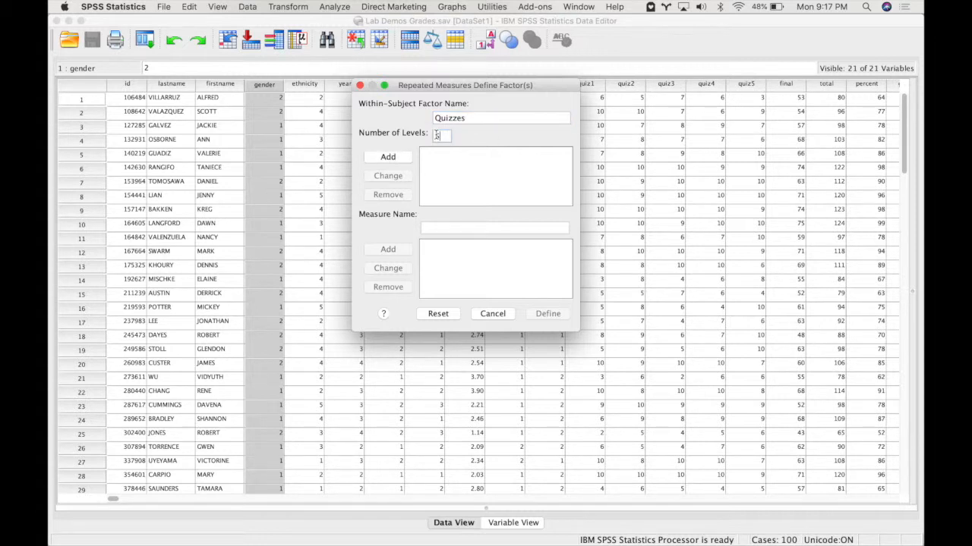
{"action": "left_click", "coordinate": [389, 156]}
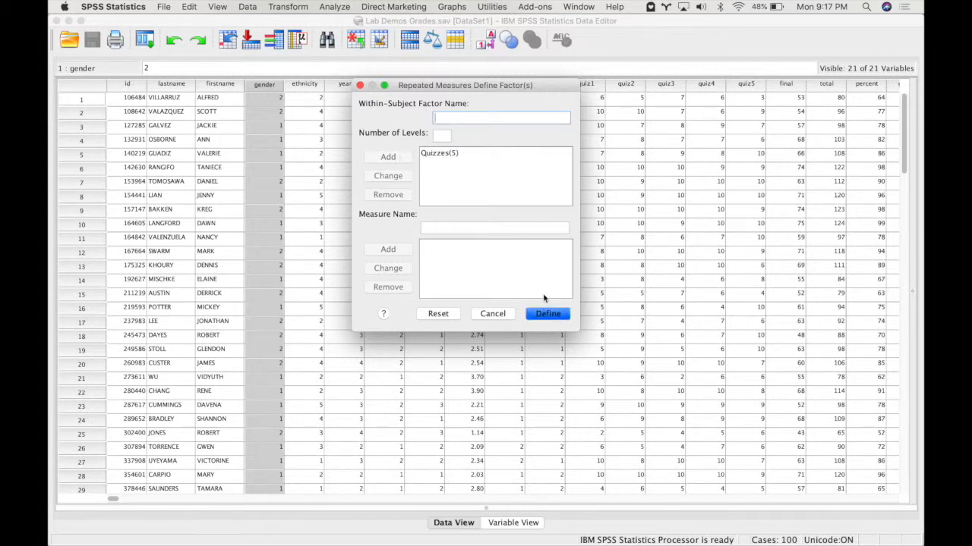
{"action": "mouse_move", "coordinate": [546, 313]}
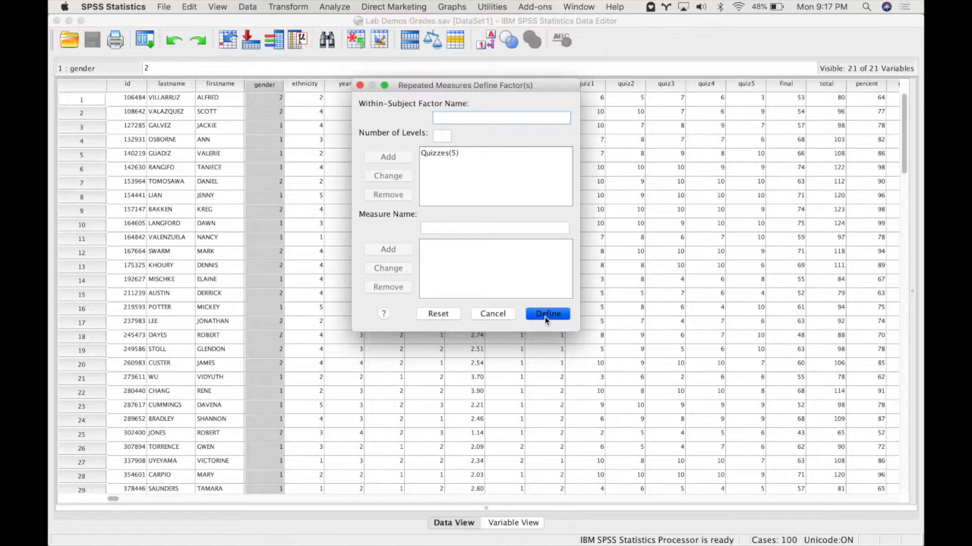
{"action": "left_click", "coordinate": [547, 313]}
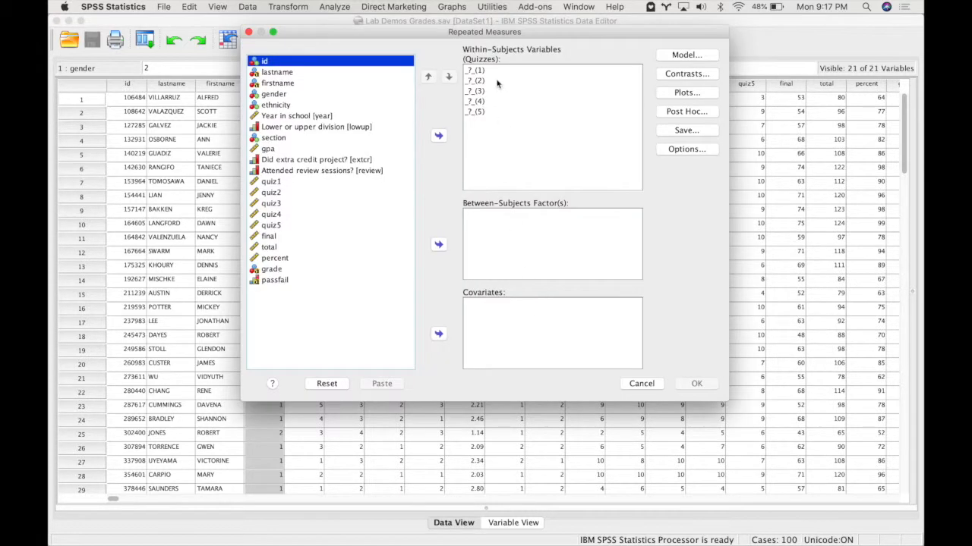
Assign quiz1 through quiz5 to the Quizzes levels and gender as the between-subjects factor
{"action": "left_click", "coordinate": [474, 110]}
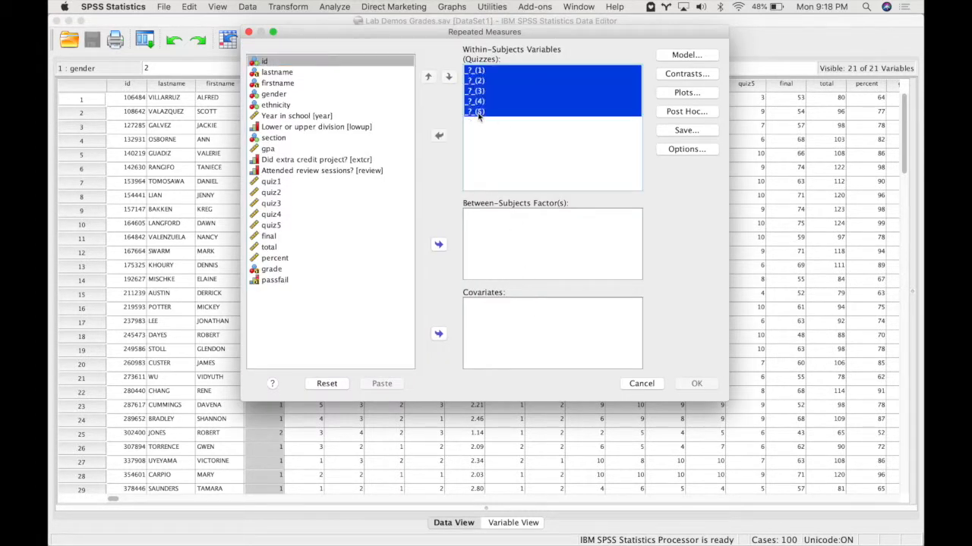
{"action": "left_click", "coordinate": [477, 111]}
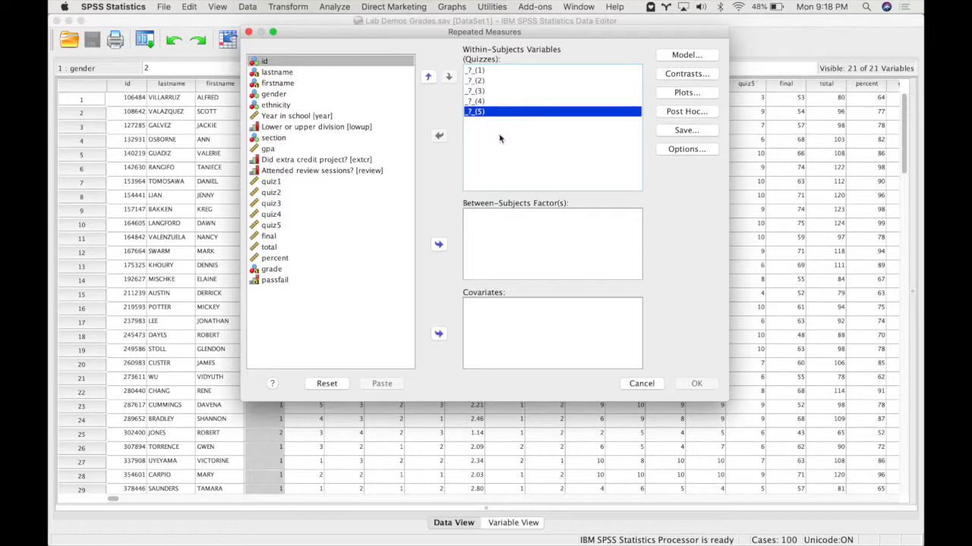
{"action": "left_click", "coordinate": [271, 224]}
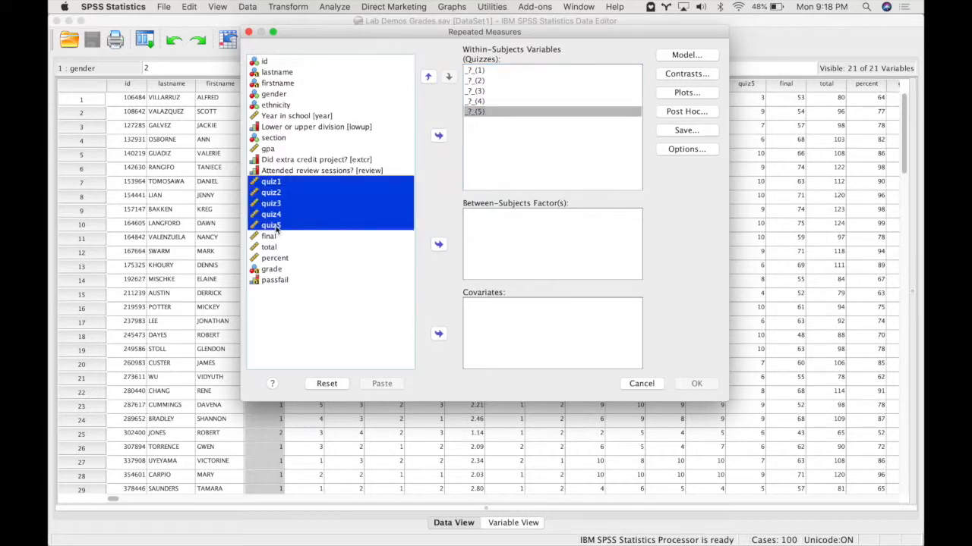
{"action": "left_click", "coordinate": [437, 135]}
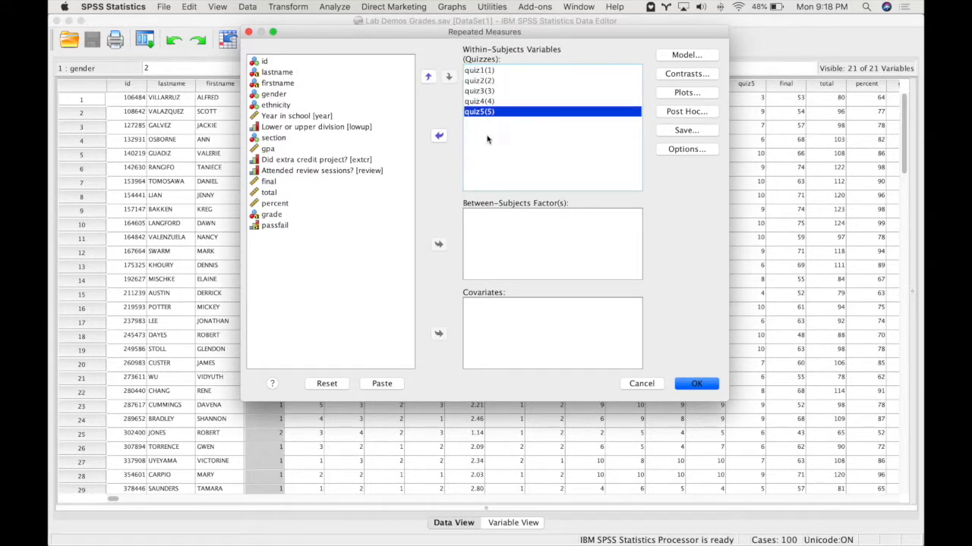
{"action": "mouse_move", "coordinate": [494, 82]}
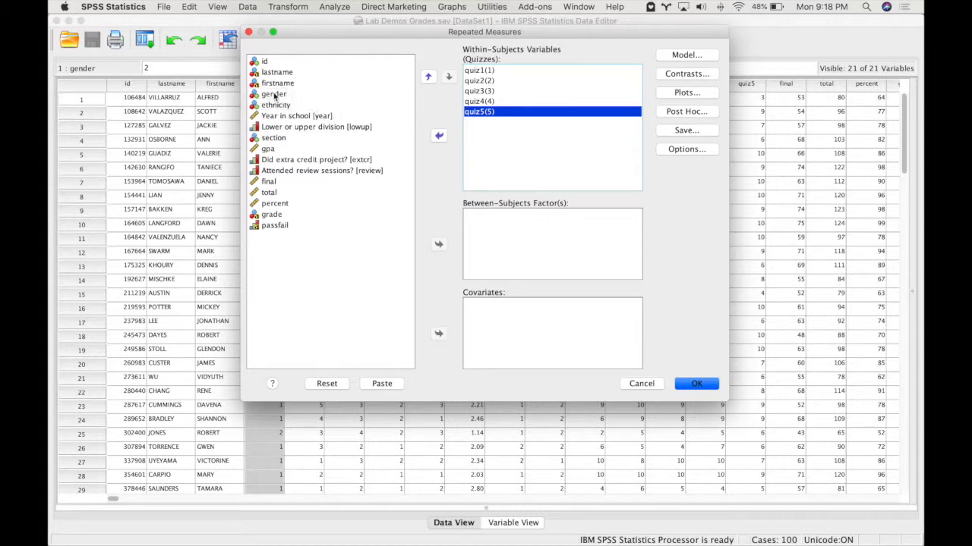
{"action": "left_click", "coordinate": [274, 94]}
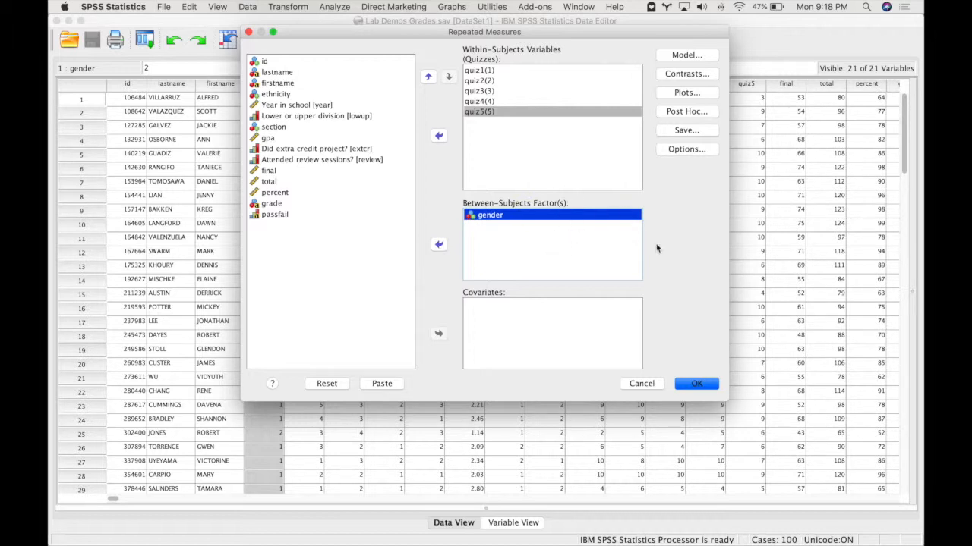
{"action": "mouse_move", "coordinate": [518, 346]}
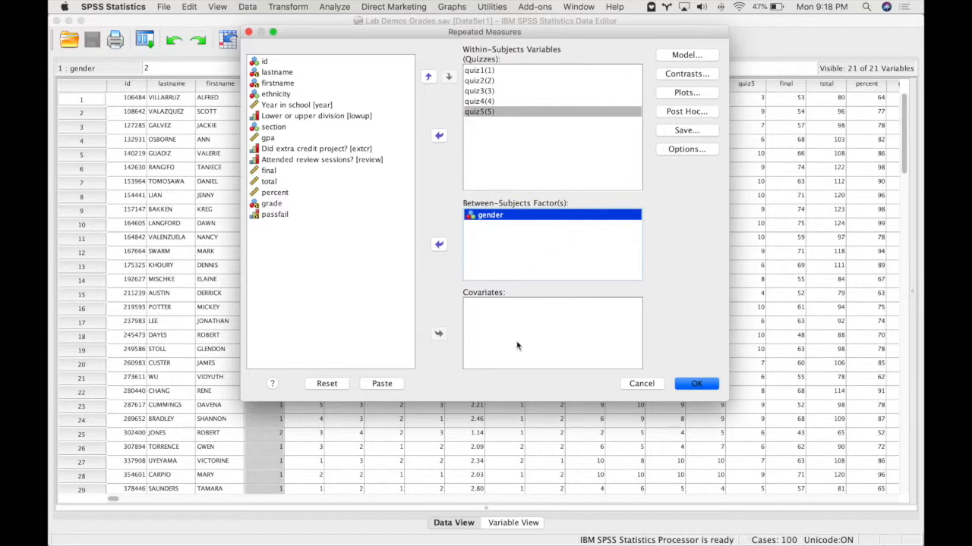
{"action": "mouse_move", "coordinate": [516, 255]}
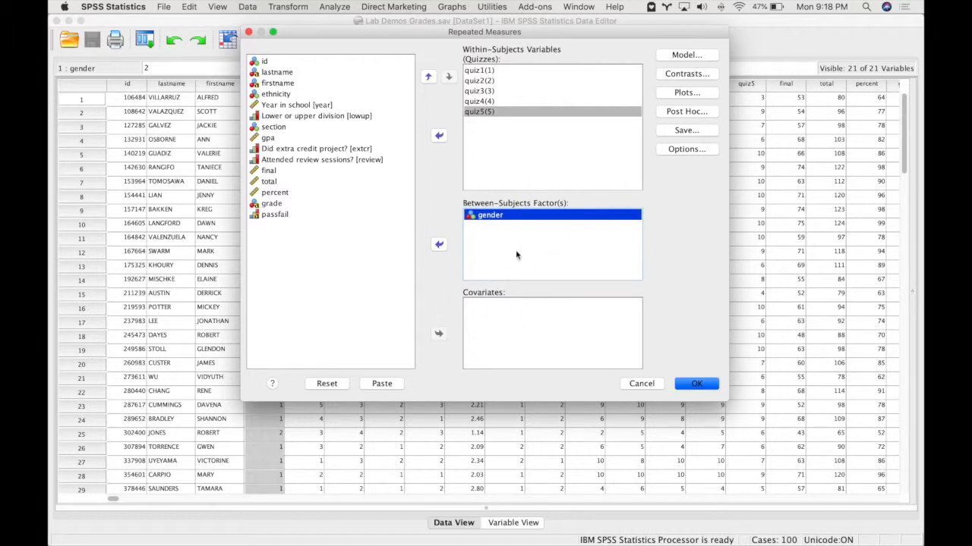
{"action": "mouse_move", "coordinate": [689, 191]}
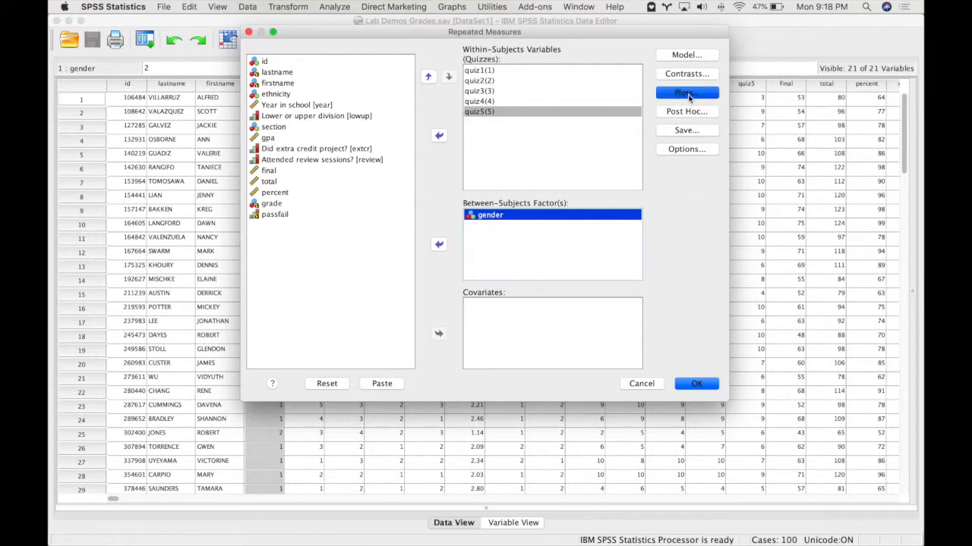
Request profile plots of gender and of Quizzes on the horizontal axis
{"action": "left_click", "coordinate": [686, 93]}
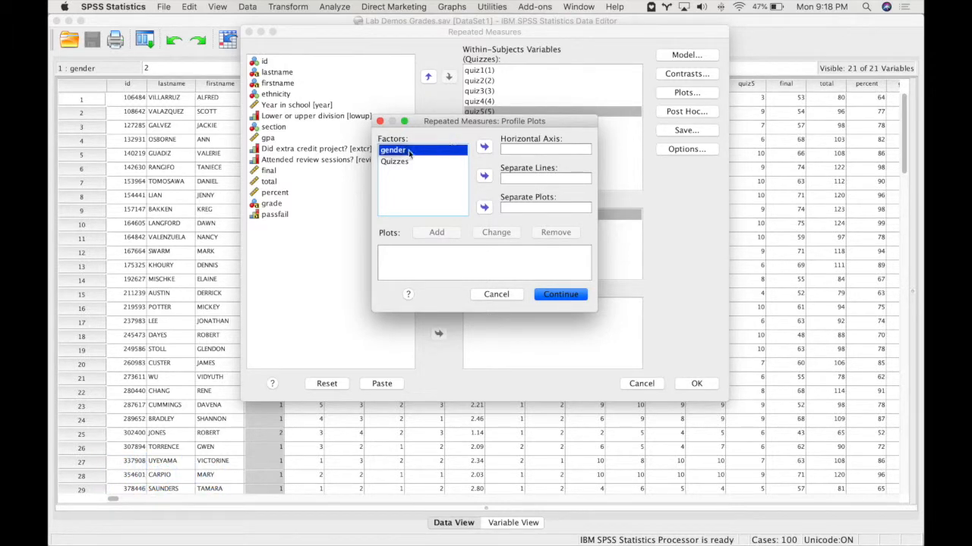
{"action": "left_click", "coordinate": [484, 149]}
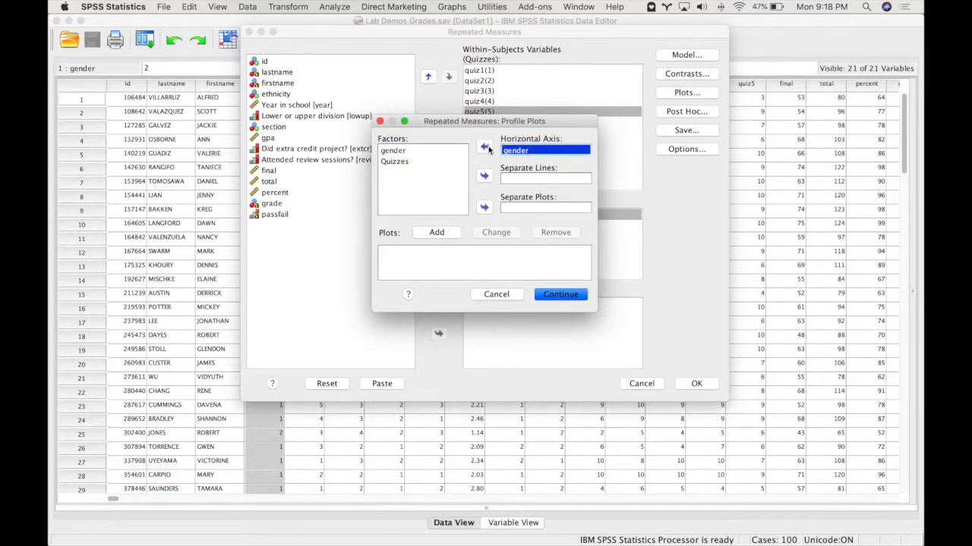
{"action": "left_click", "coordinate": [437, 233]}
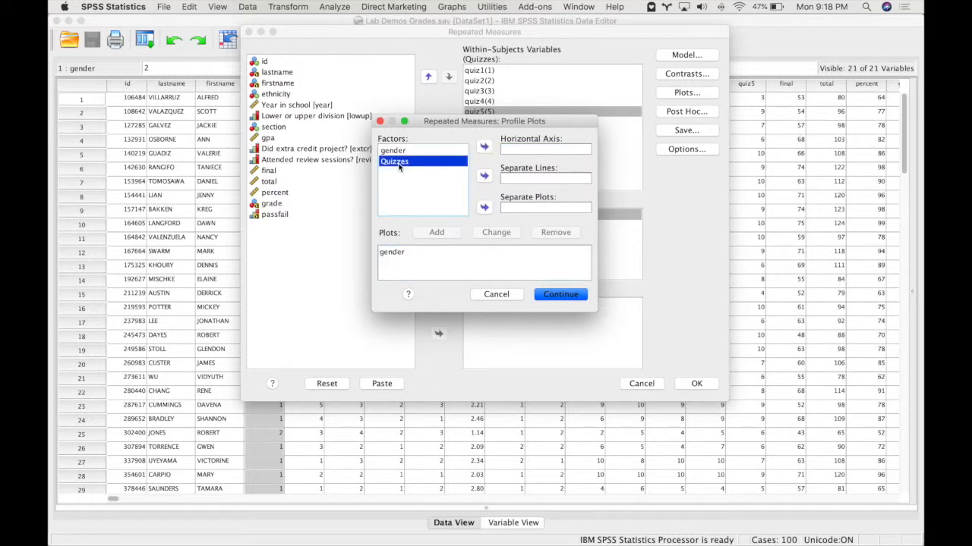
{"action": "left_click", "coordinate": [484, 146]}
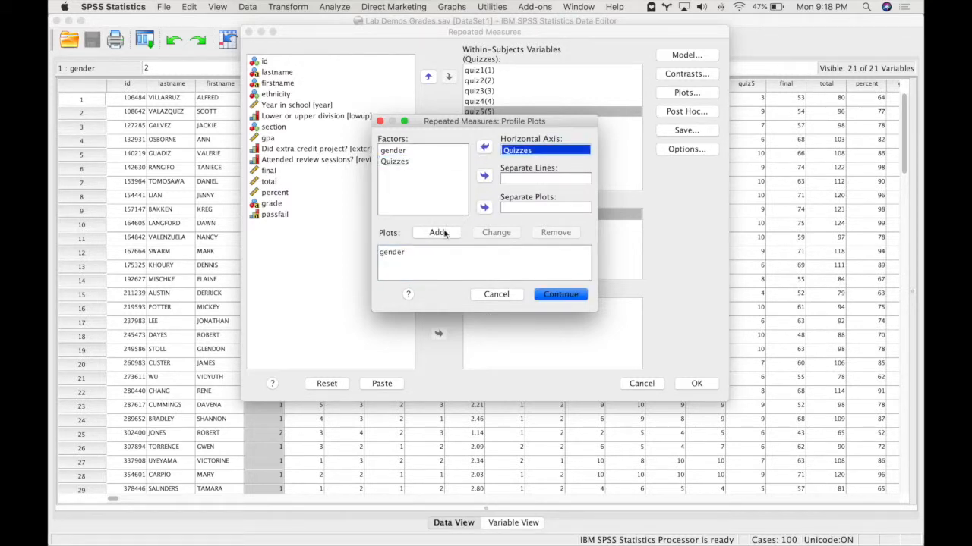
{"action": "left_click", "coordinate": [437, 233]}
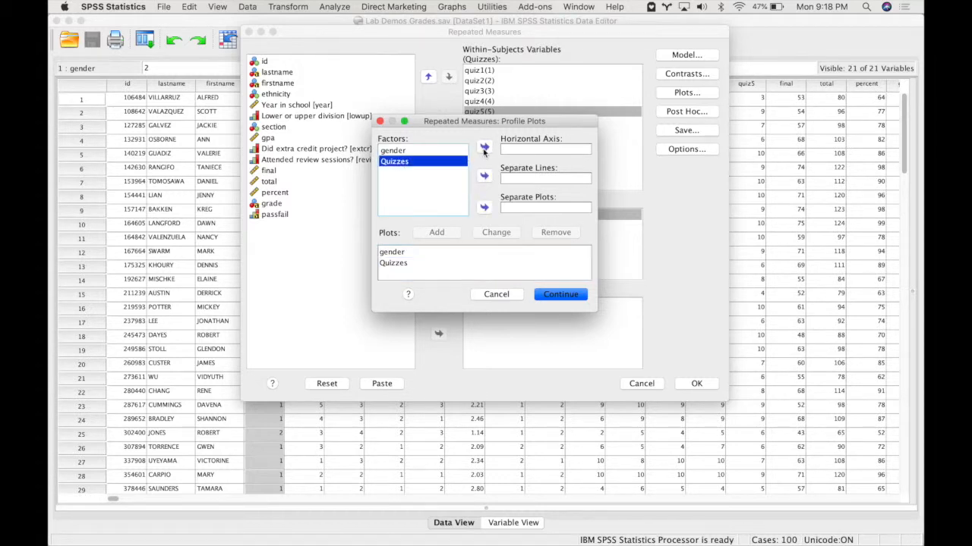
Add a Quizzes plot with separate lines for gender and confirm the plots
{"action": "left_click", "coordinate": [483, 147]}
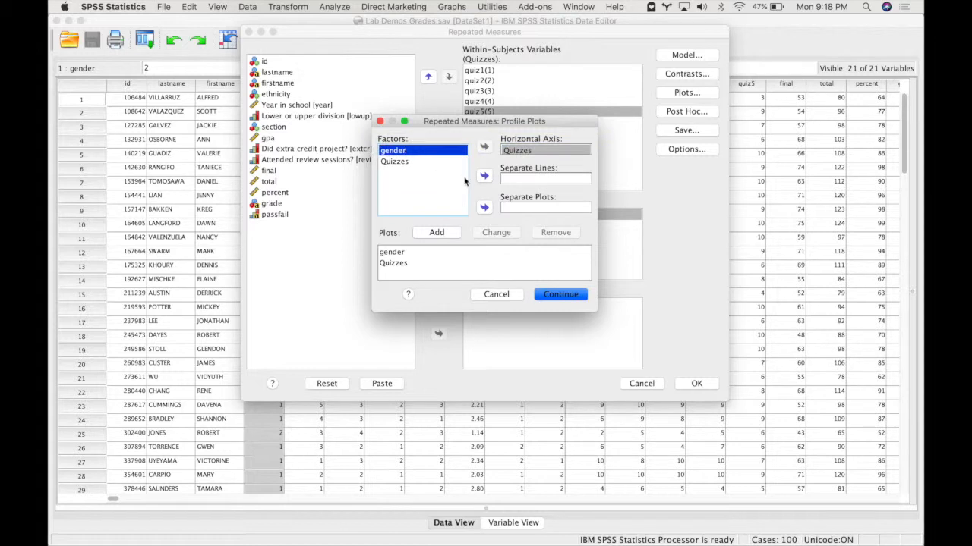
{"action": "left_click", "coordinate": [483, 176]}
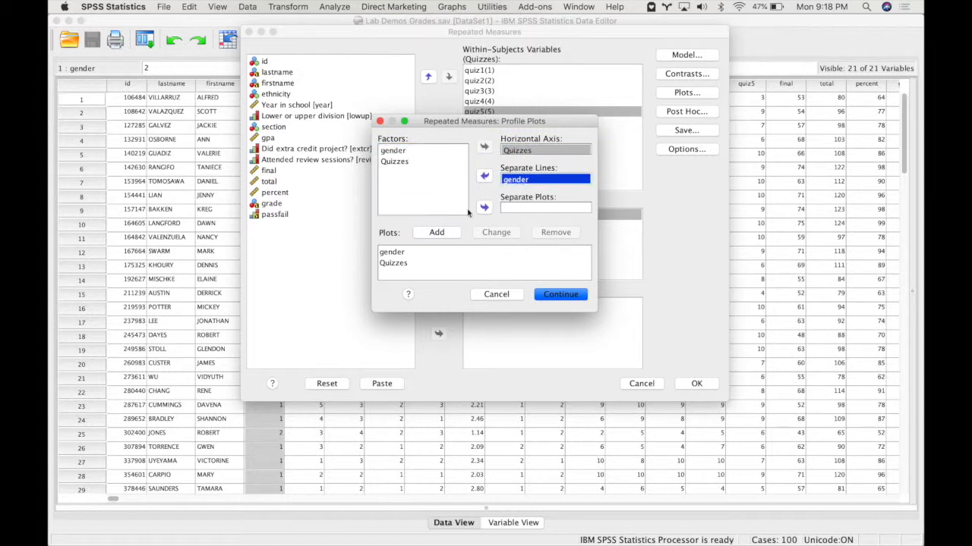
{"action": "left_click", "coordinate": [437, 233]}
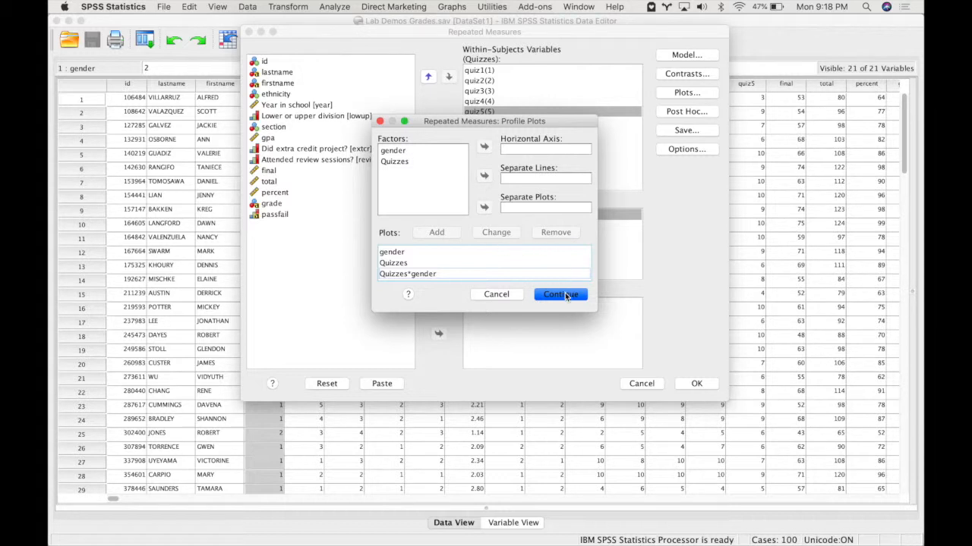
{"action": "left_click", "coordinate": [558, 294]}
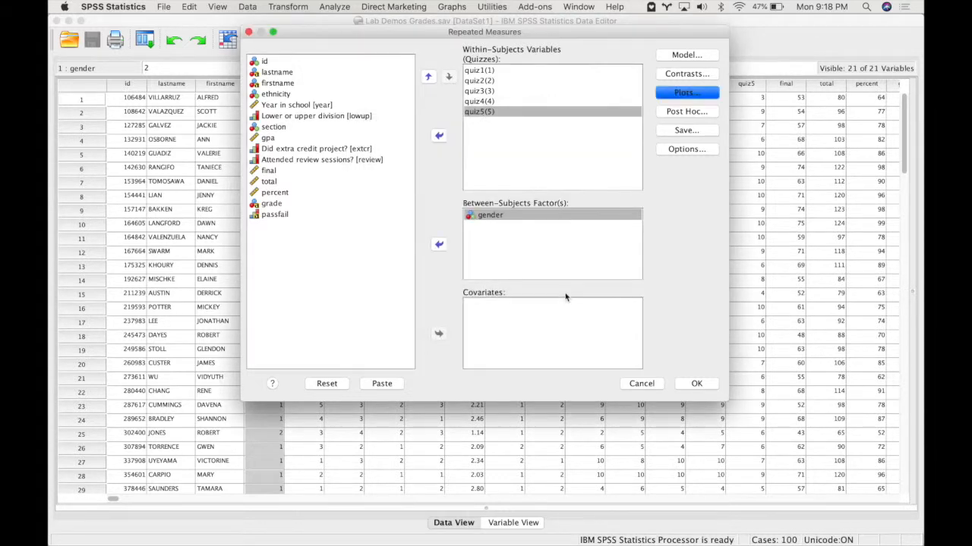
Enable descriptive statistics, effect size estimates, observed power and homogeneity tests in Options
{"action": "left_click", "coordinate": [686, 149]}
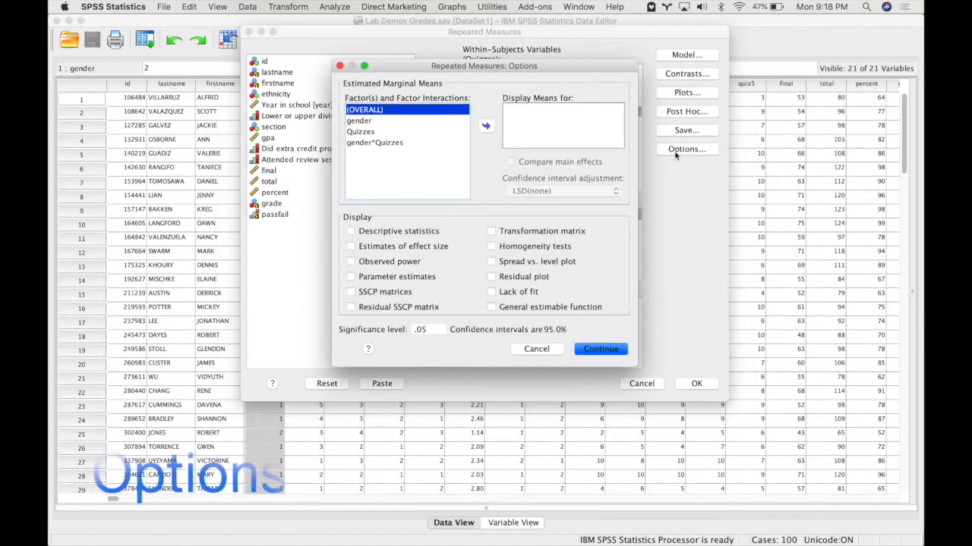
{"action": "left_click", "coordinate": [351, 231]}
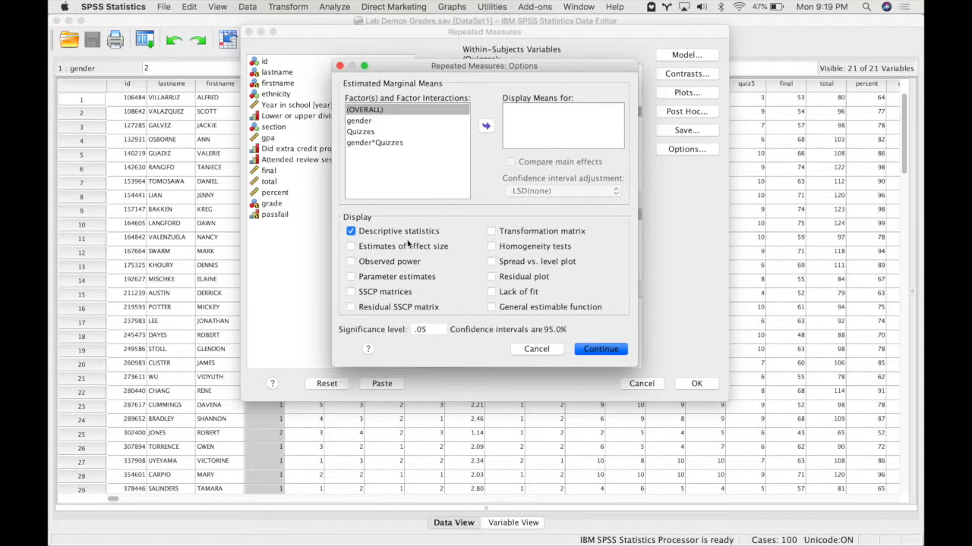
{"action": "left_click", "coordinate": [349, 246]}
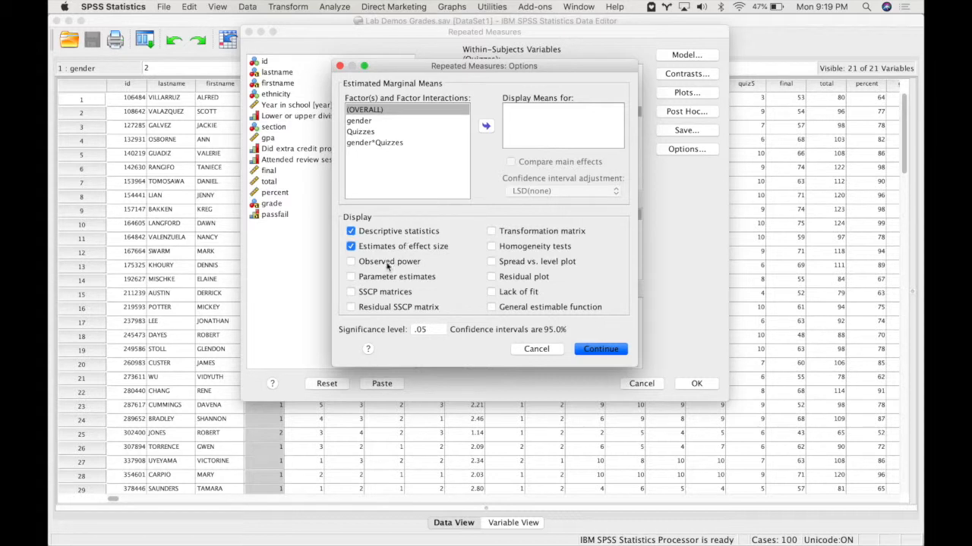
{"action": "left_click", "coordinate": [350, 261]}
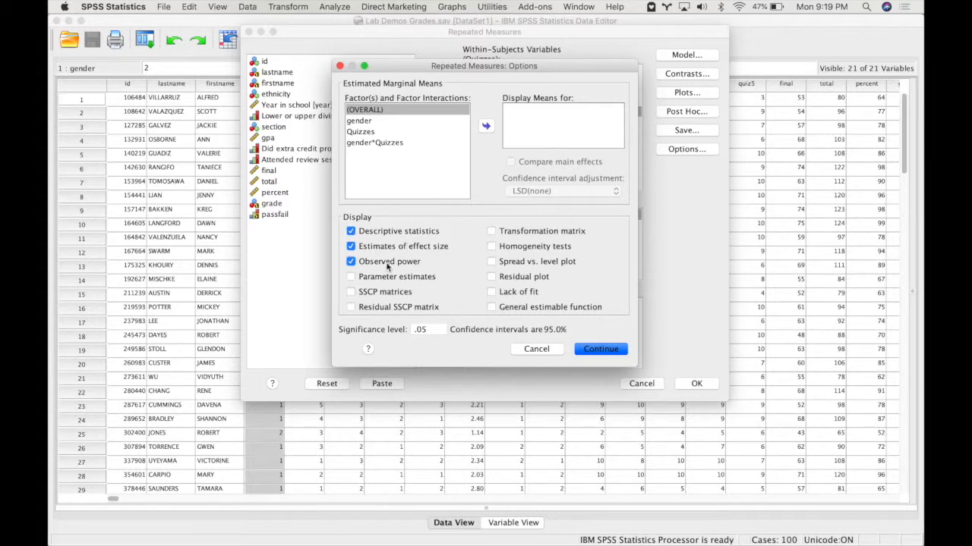
{"action": "mouse_move", "coordinate": [437, 255]}
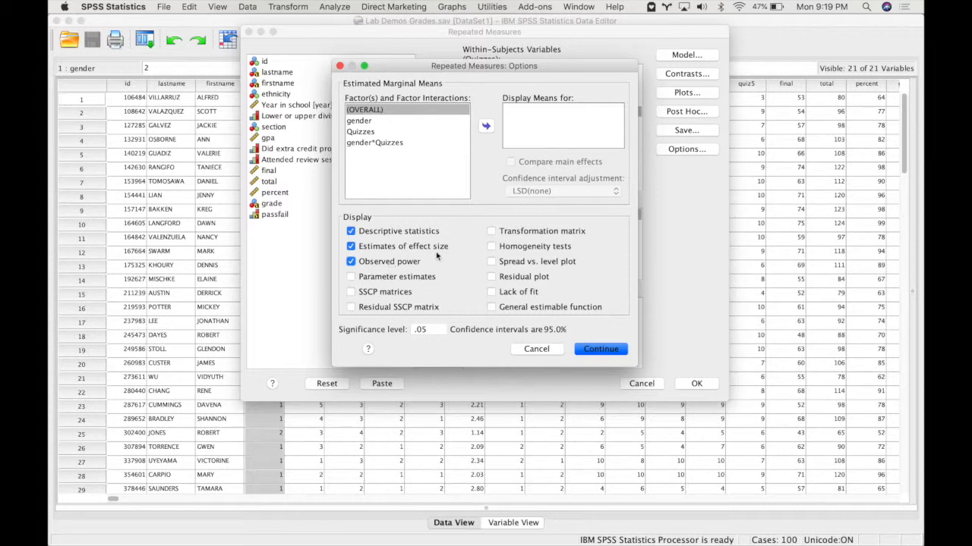
{"action": "left_click", "coordinate": [492, 246]}
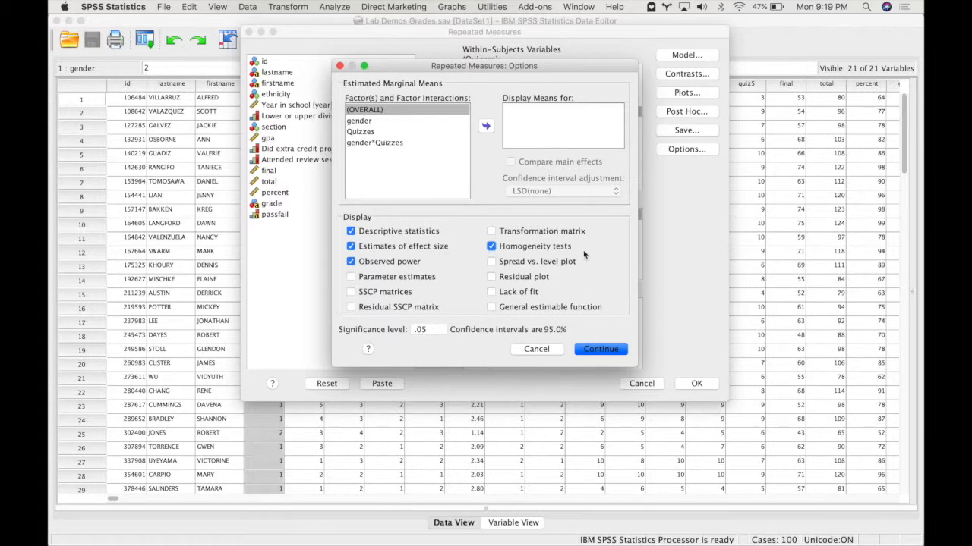
{"action": "left_click", "coordinate": [600, 350]}
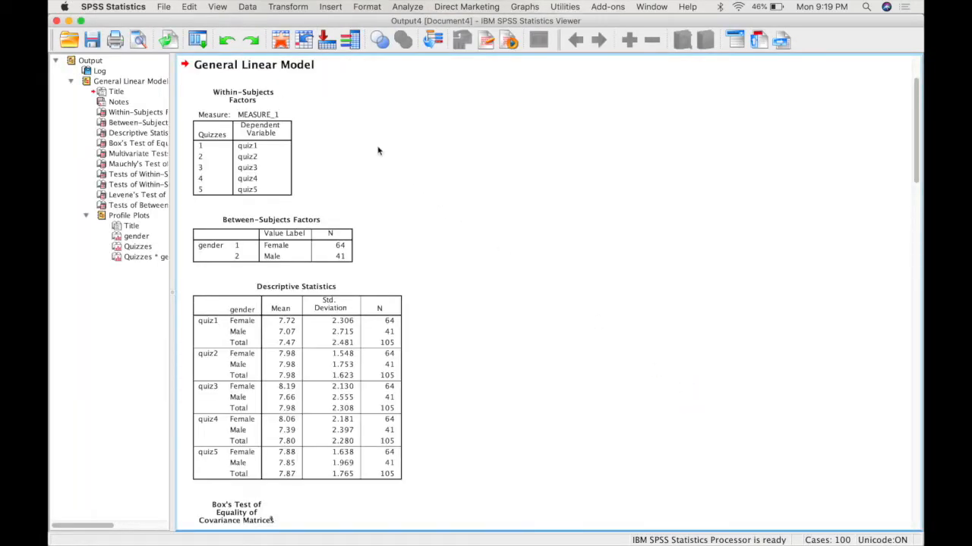
{"action": "mouse_move", "coordinate": [302, 146]}
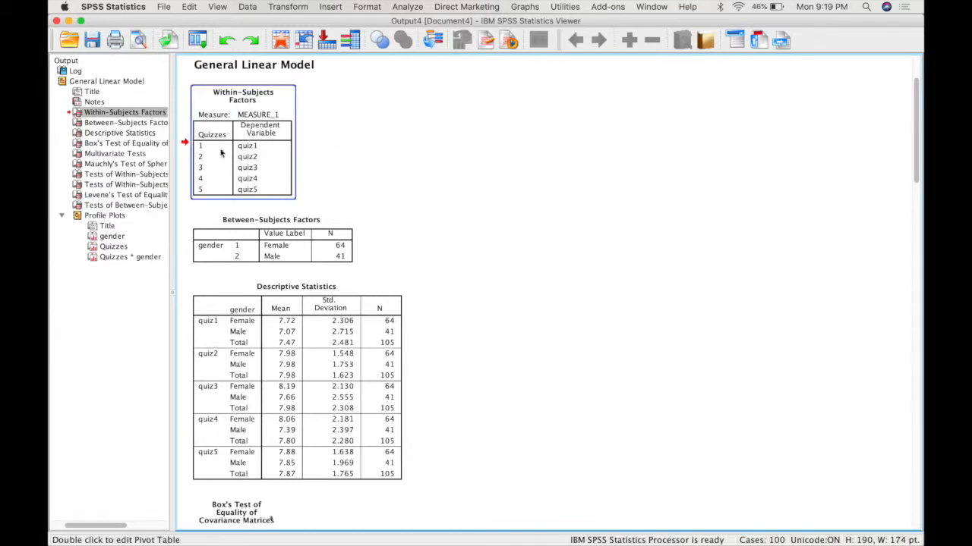
{"action": "mouse_move", "coordinate": [239, 190]}
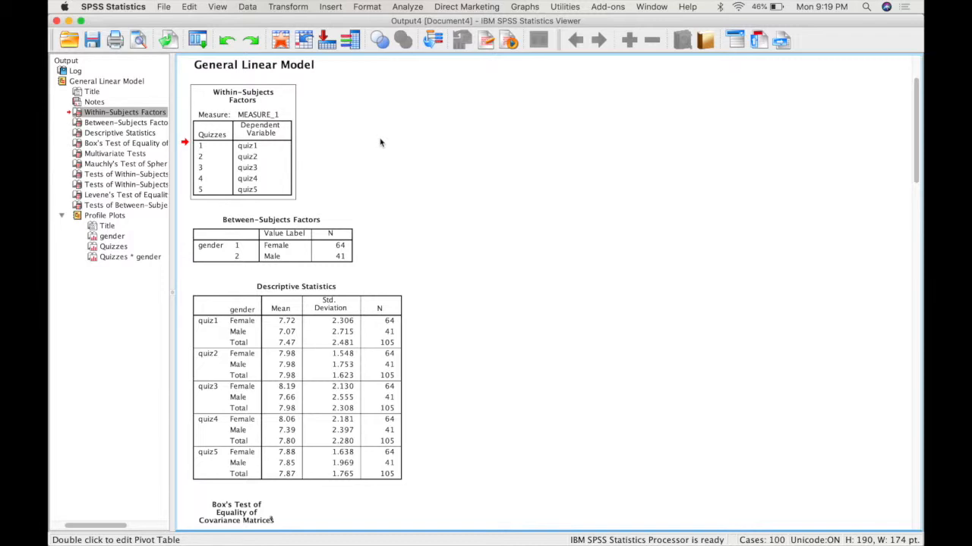
{"action": "left_click", "coordinate": [121, 122]}
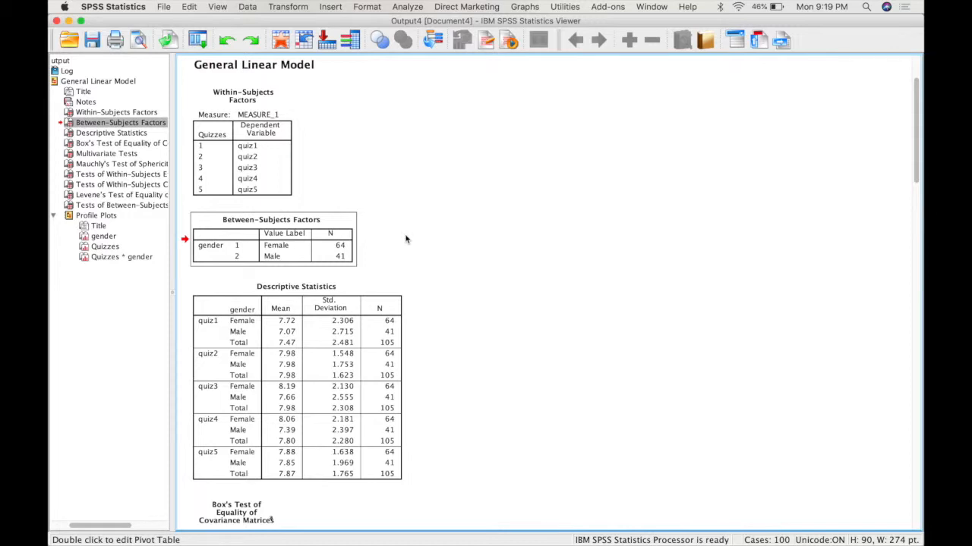
{"action": "mouse_move", "coordinate": [259, 244]}
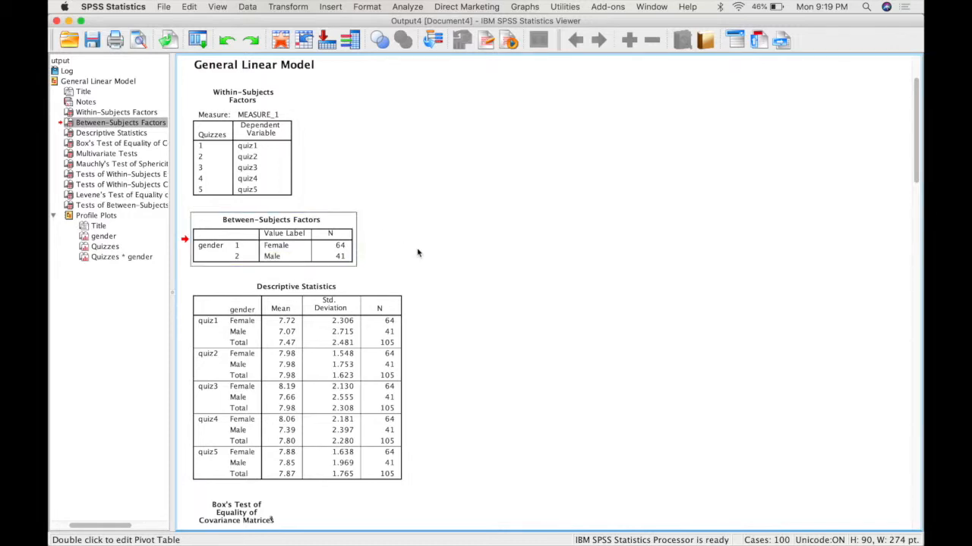
{"action": "scroll", "scroll_direction": "down", "scroll_amount": 3}
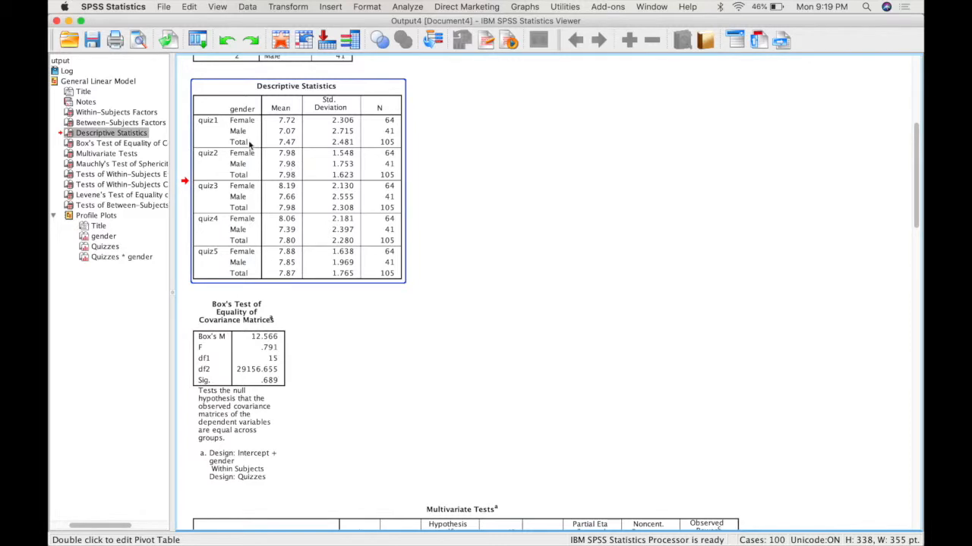
{"action": "mouse_move", "coordinate": [213, 200]}
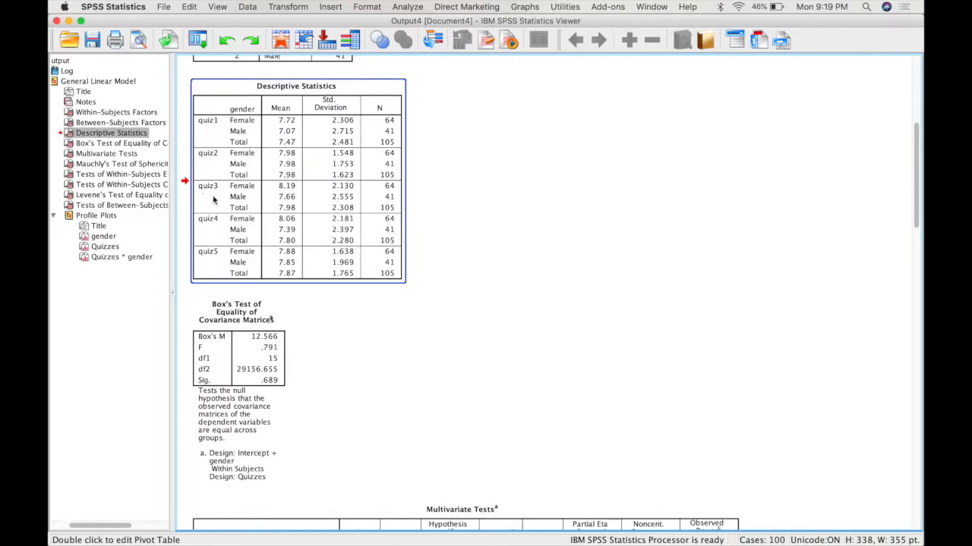
{"action": "mouse_move", "coordinate": [231, 128]}
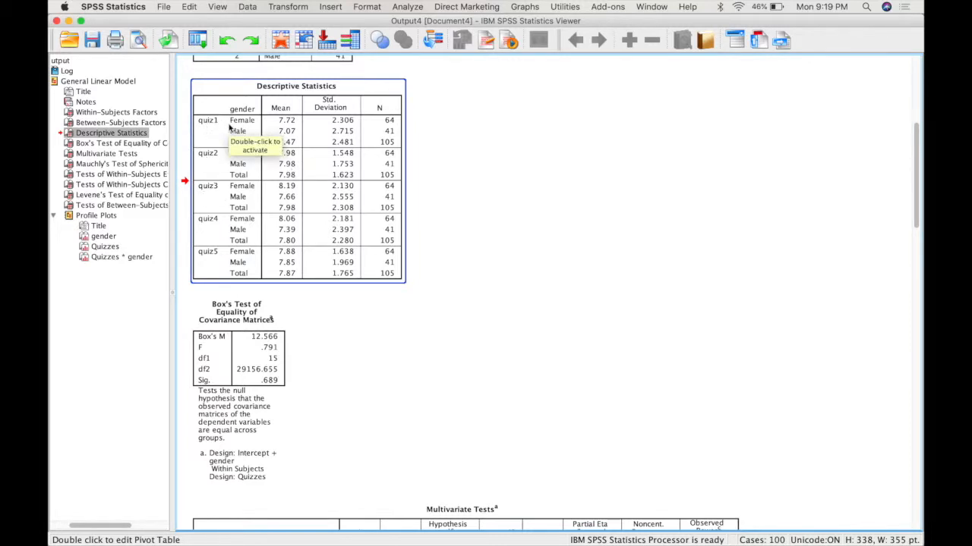
{"action": "mouse_move", "coordinate": [528, 182]}
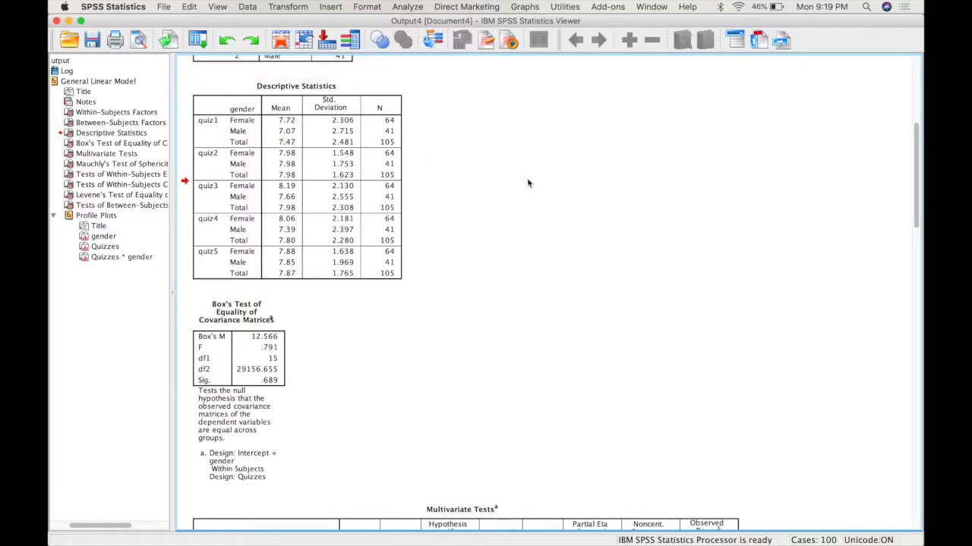
{"action": "scroll", "scroll_direction": "down", "scroll_amount": 3}
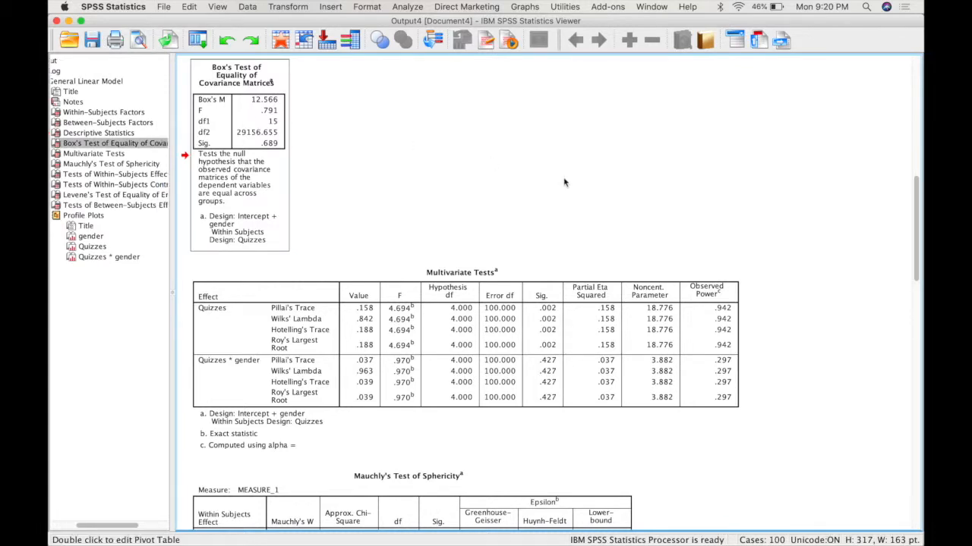
{"action": "scroll", "scroll_direction": "down", "scroll_amount": 3}
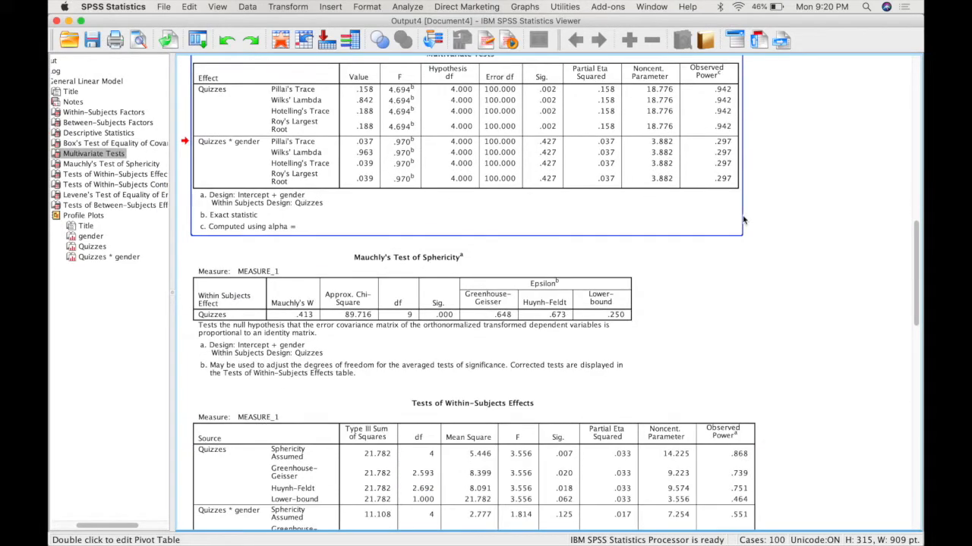
{"action": "scroll", "scroll_direction": "down", "scroll_amount": 3}
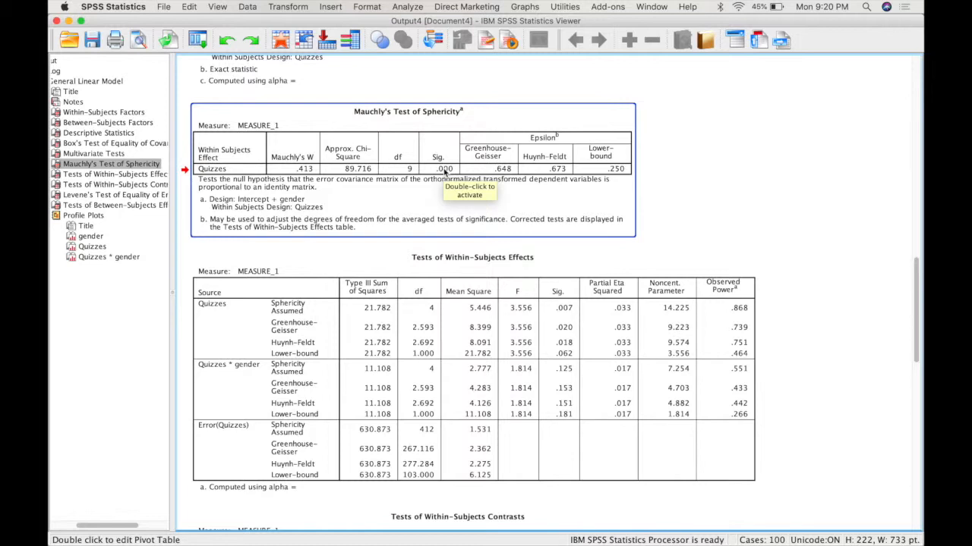
{"action": "mouse_move", "coordinate": [443, 169]}
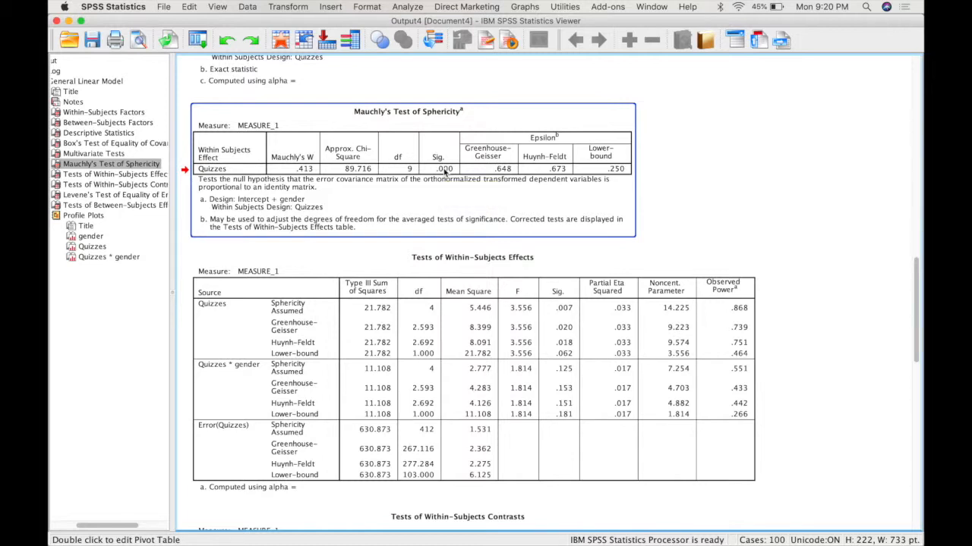
{"action": "mouse_move", "coordinate": [437, 196]}
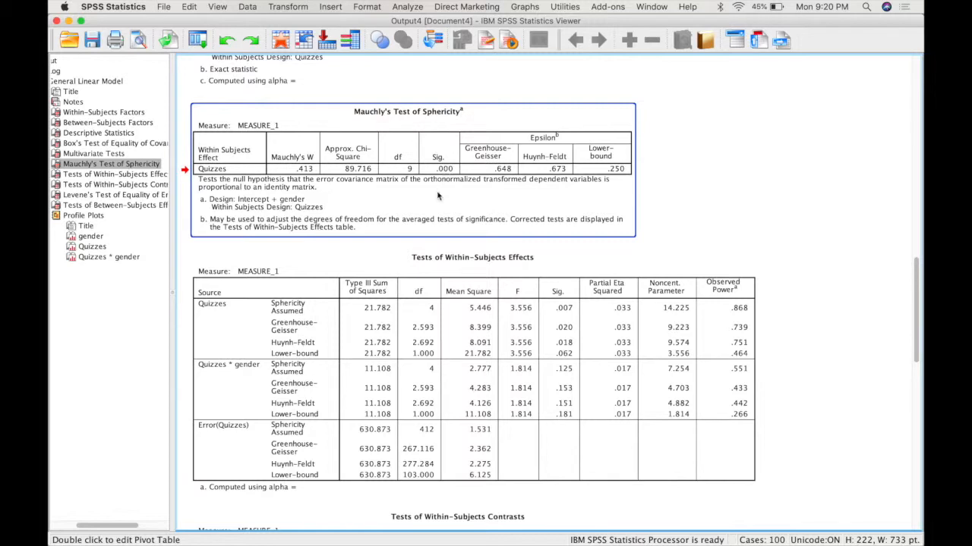
{"action": "mouse_move", "coordinate": [437, 196]}
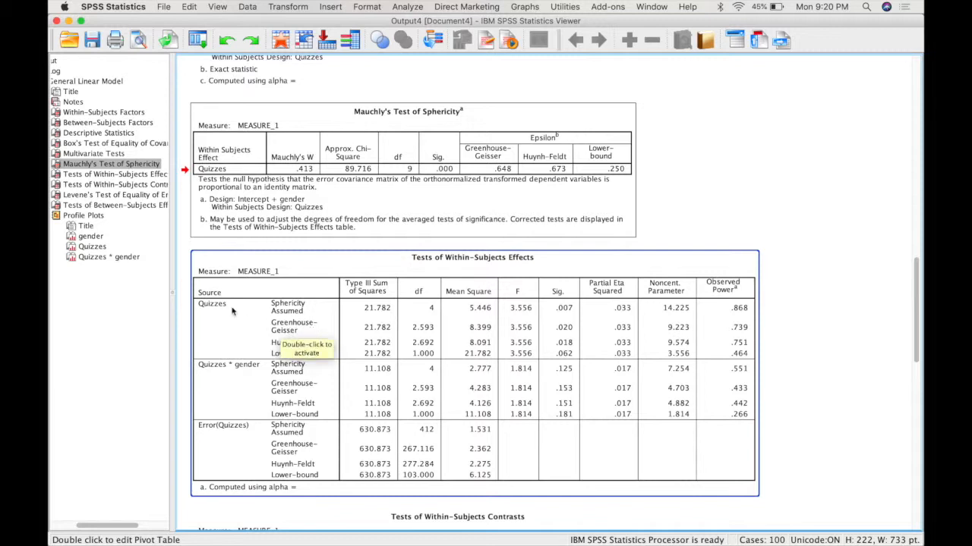
{"action": "mouse_move", "coordinate": [280, 331]}
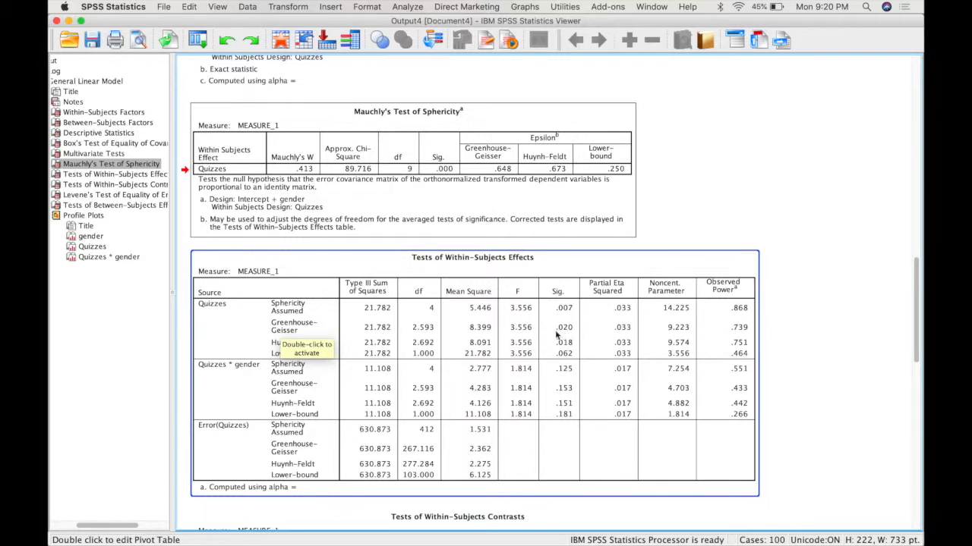
{"action": "mouse_move", "coordinate": [565, 337]}
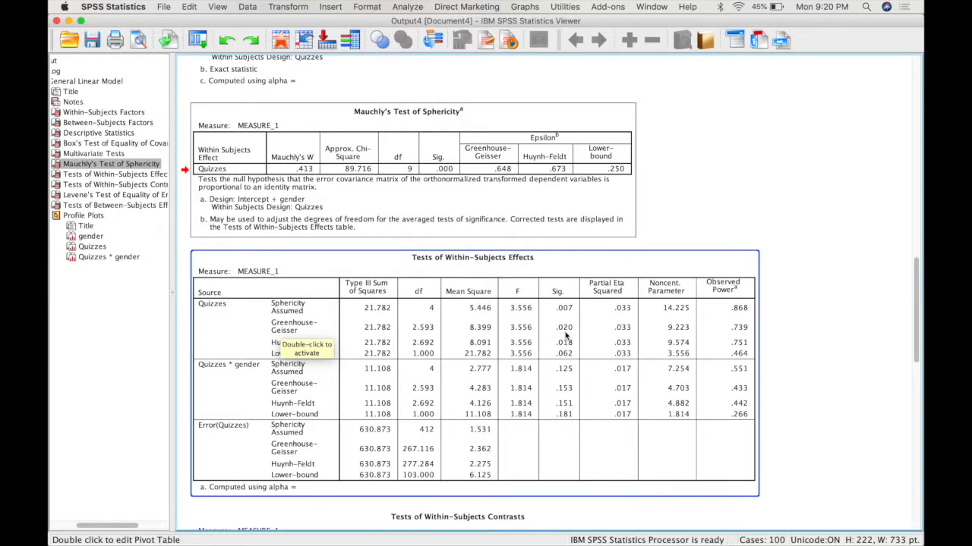
{"action": "mouse_move", "coordinate": [323, 328]}
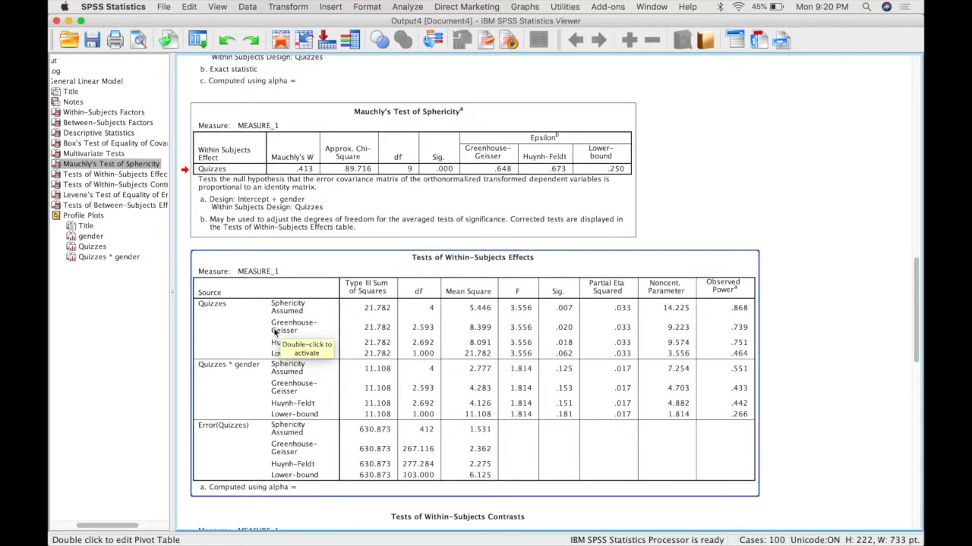
{"action": "mouse_move", "coordinate": [302, 333]}
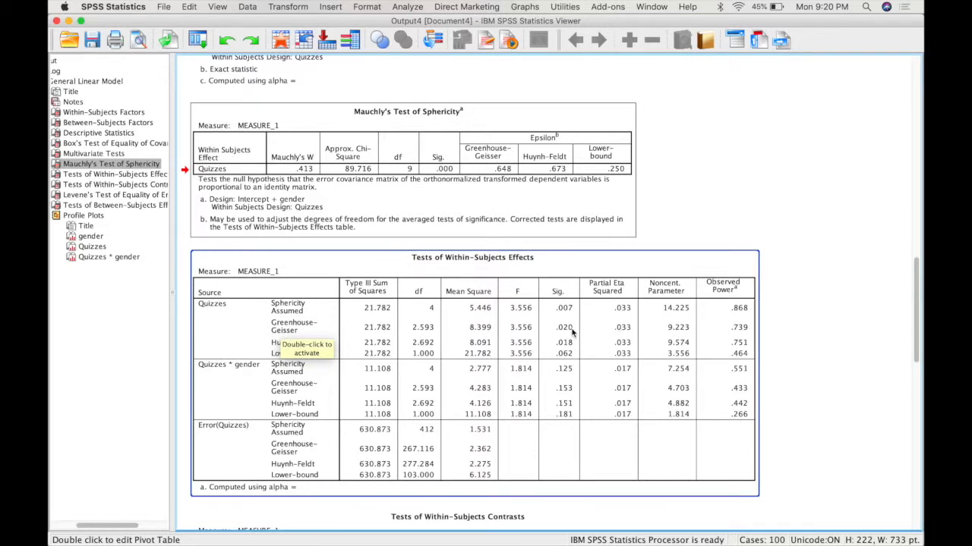
{"action": "mouse_move", "coordinate": [575, 333]}
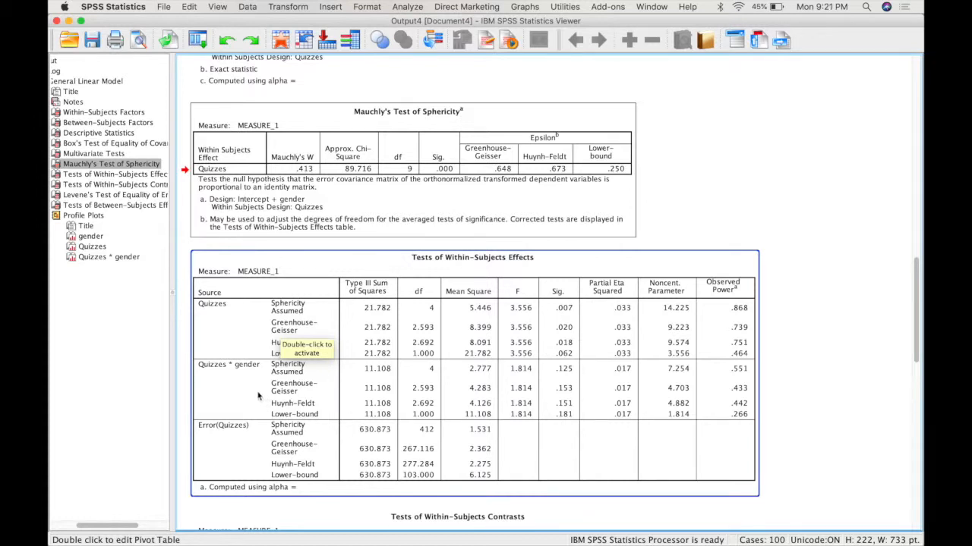
{"action": "mouse_move", "coordinate": [220, 376]}
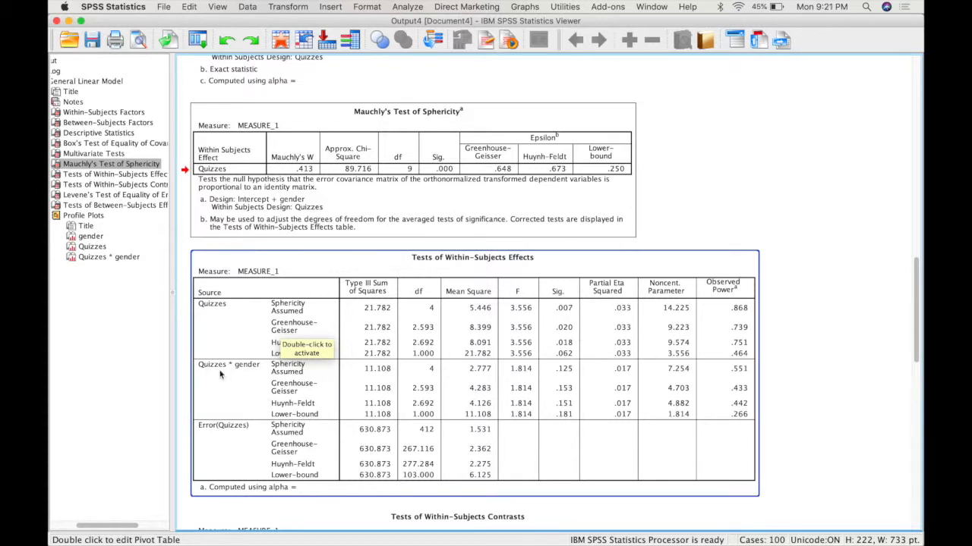
{"action": "mouse_move", "coordinate": [234, 369]}
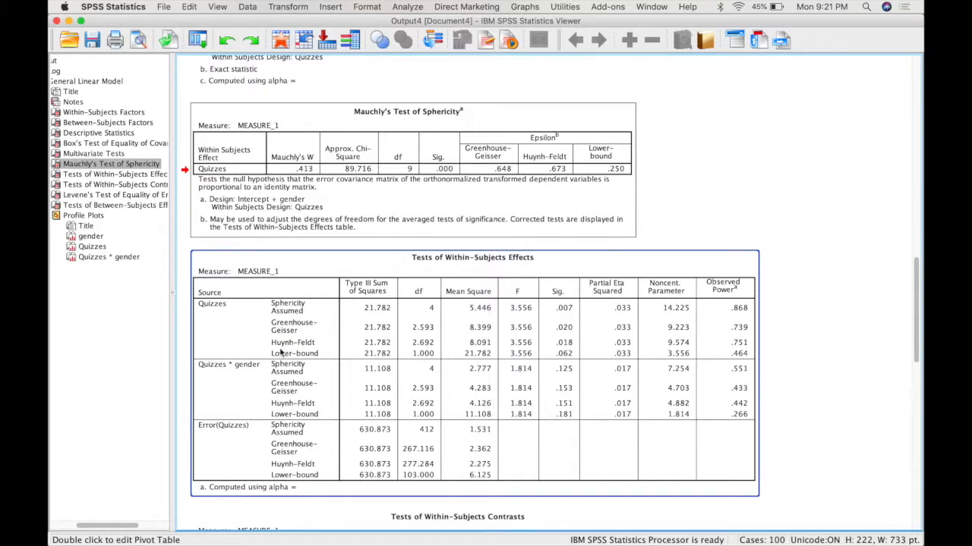
{"action": "mouse_move", "coordinate": [237, 388]}
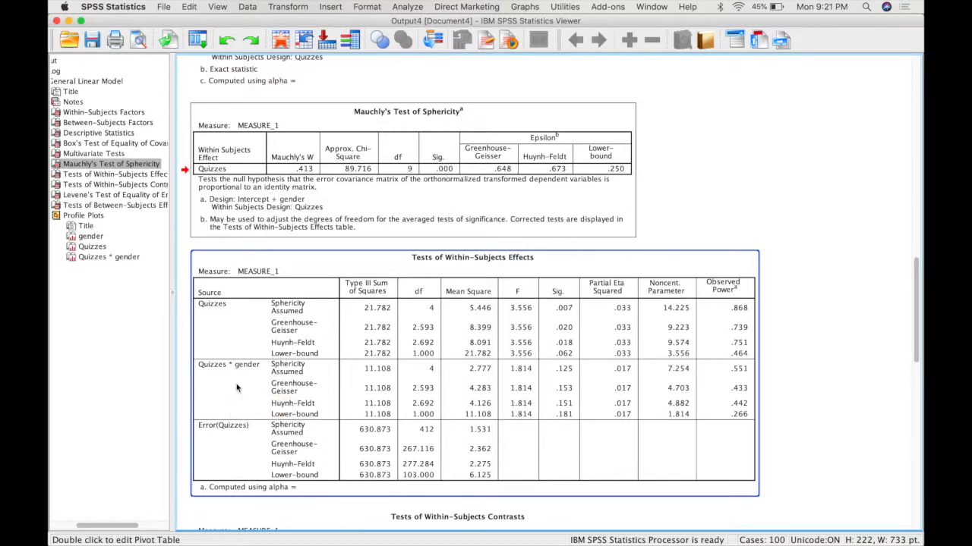
{"action": "mouse_move", "coordinate": [219, 319]}
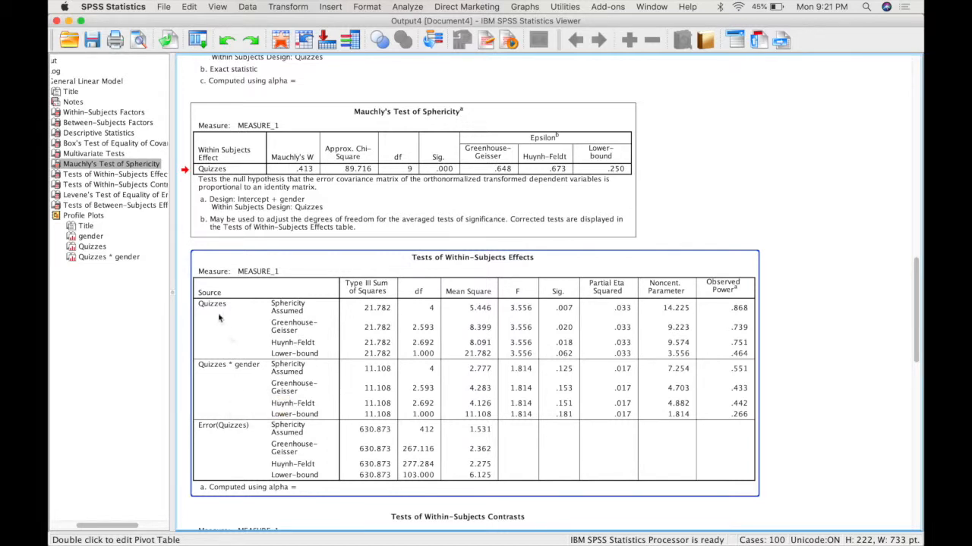
{"action": "mouse_move", "coordinate": [236, 378]}
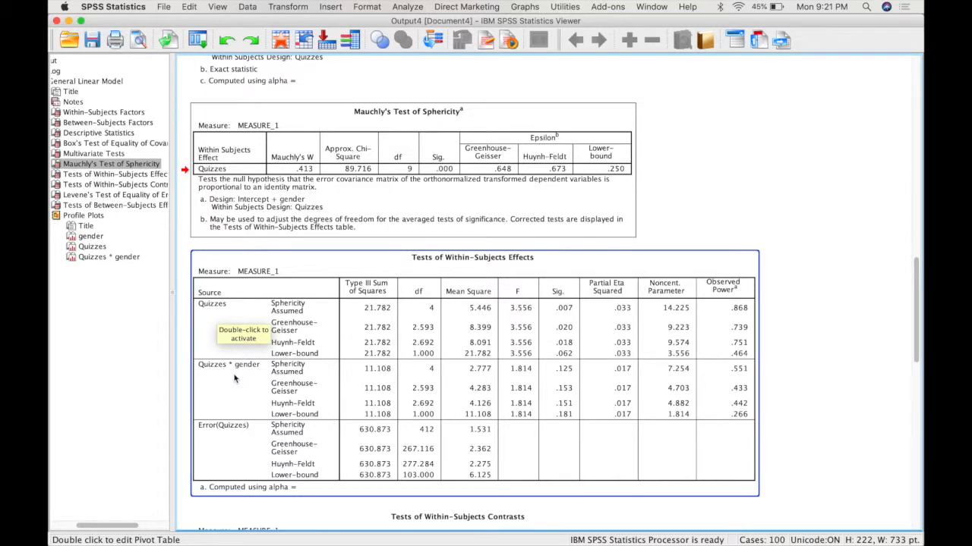
{"action": "mouse_move", "coordinate": [235, 380]}
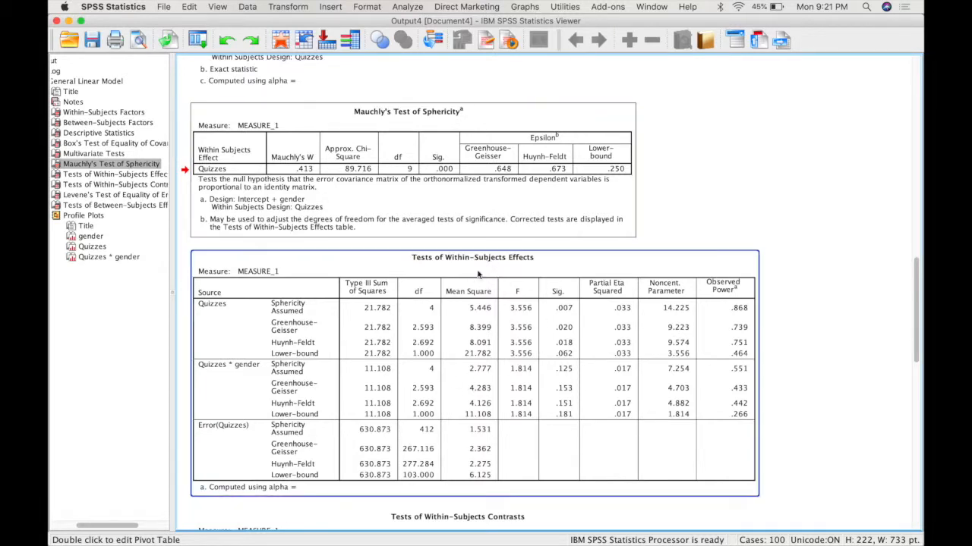
{"action": "scroll", "scroll_direction": "down", "scroll_amount": 3}
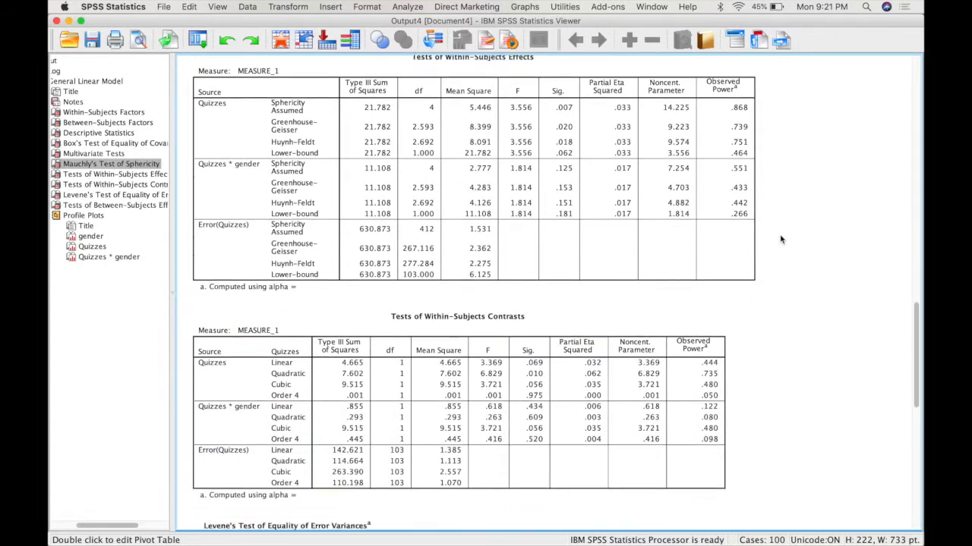
{"action": "scroll", "scroll_direction": "down", "scroll_amount": 3}
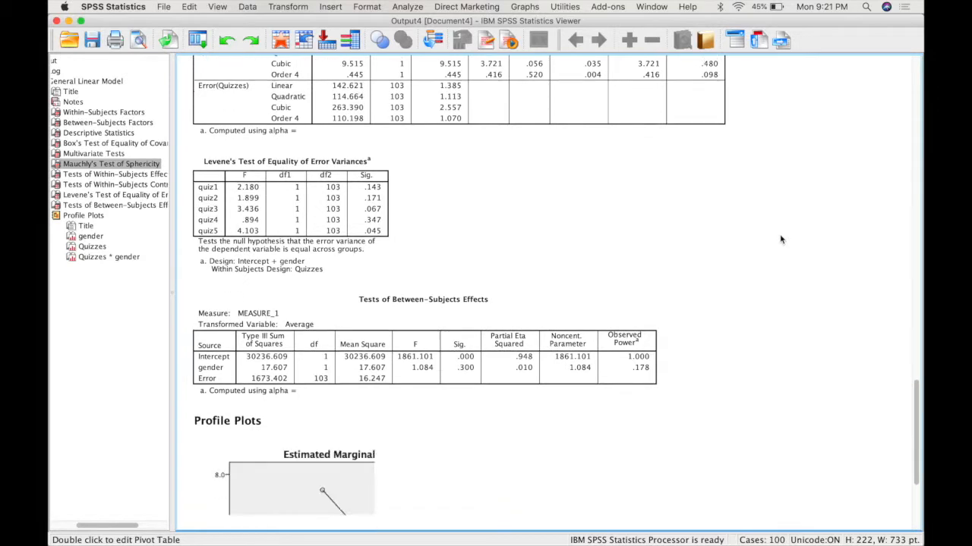
{"action": "scroll", "scroll_direction": "down", "scroll_amount": 3}
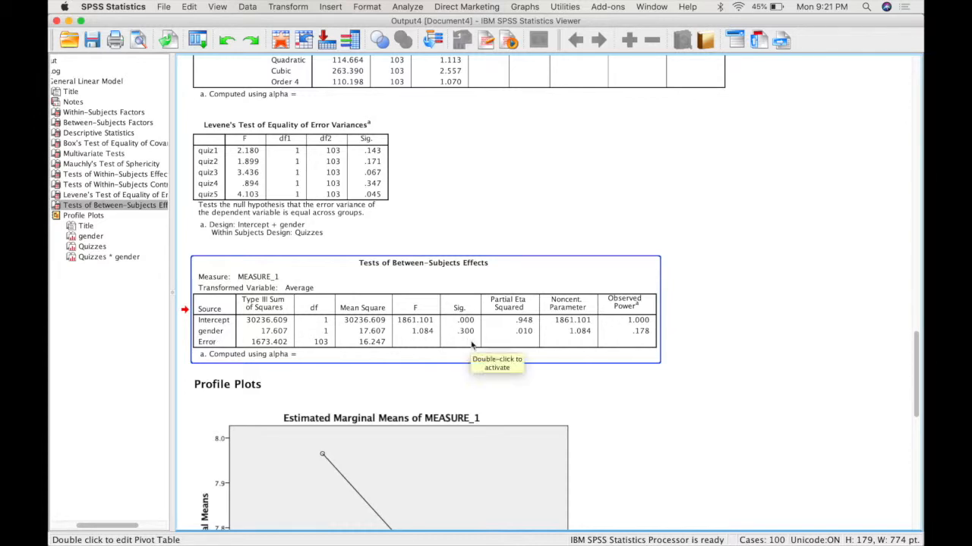
{"action": "scroll", "scroll_direction": "up", "scroll_amount": 3}
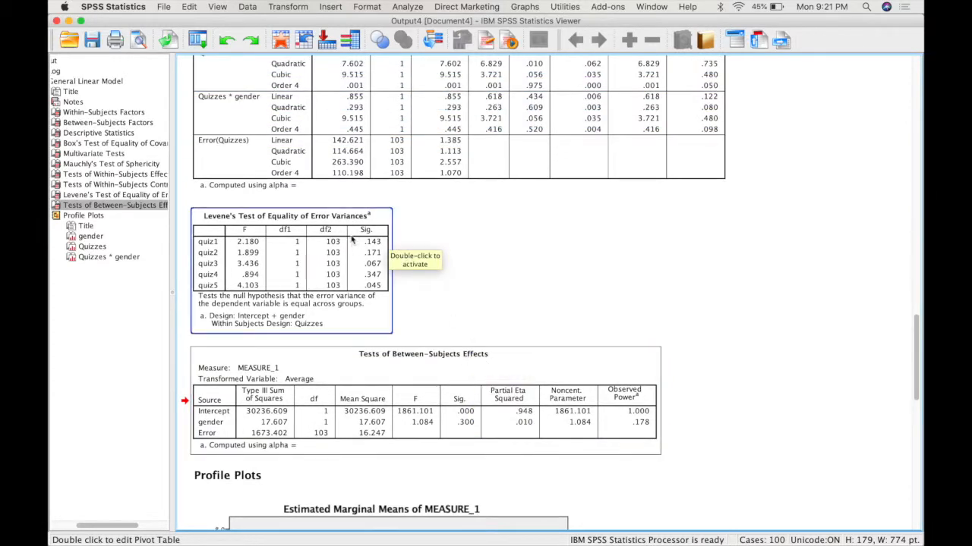
{"action": "mouse_move", "coordinate": [255, 297]}
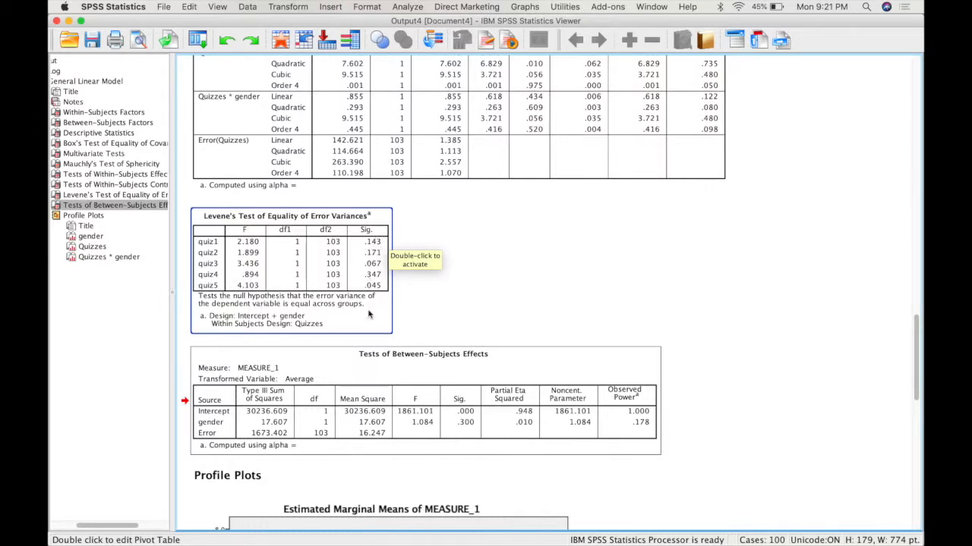
{"action": "mouse_move", "coordinate": [281, 270]}
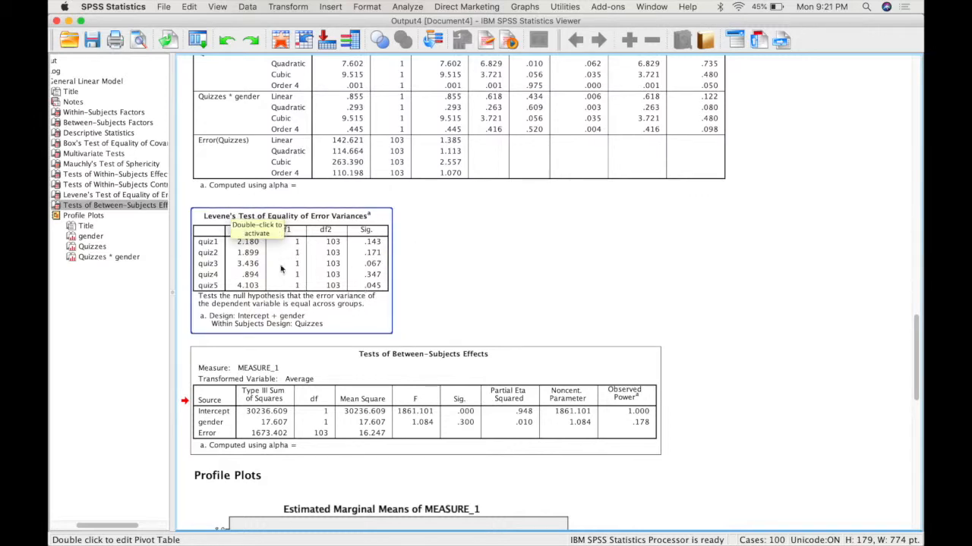
{"action": "mouse_move", "coordinate": [306, 379]}
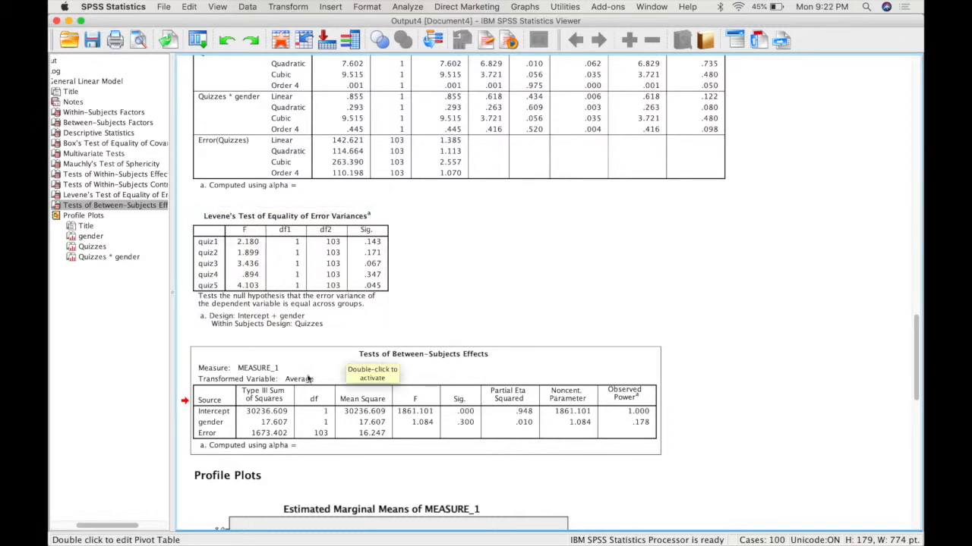
{"action": "mouse_move", "coordinate": [432, 246]}
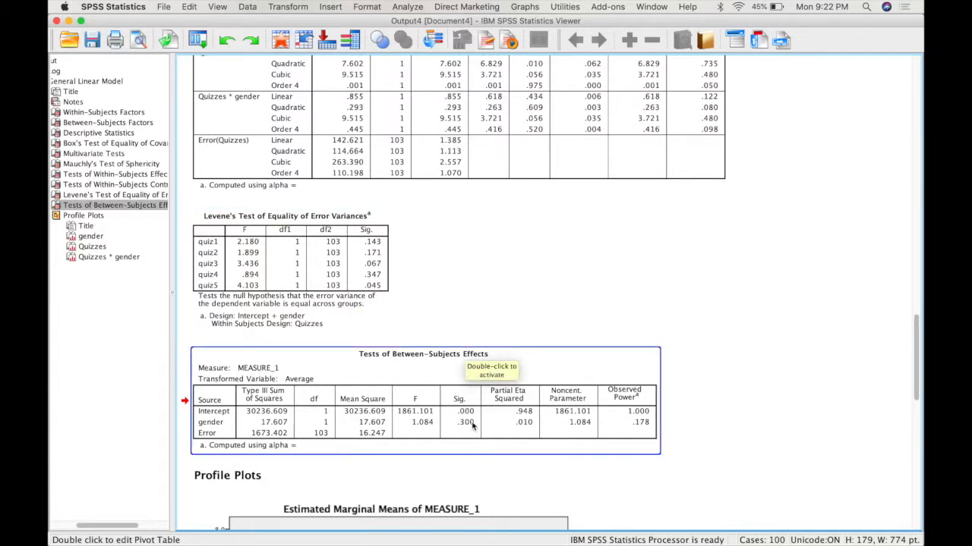
{"action": "scroll", "scroll_direction": "up", "scroll_amount": 3}
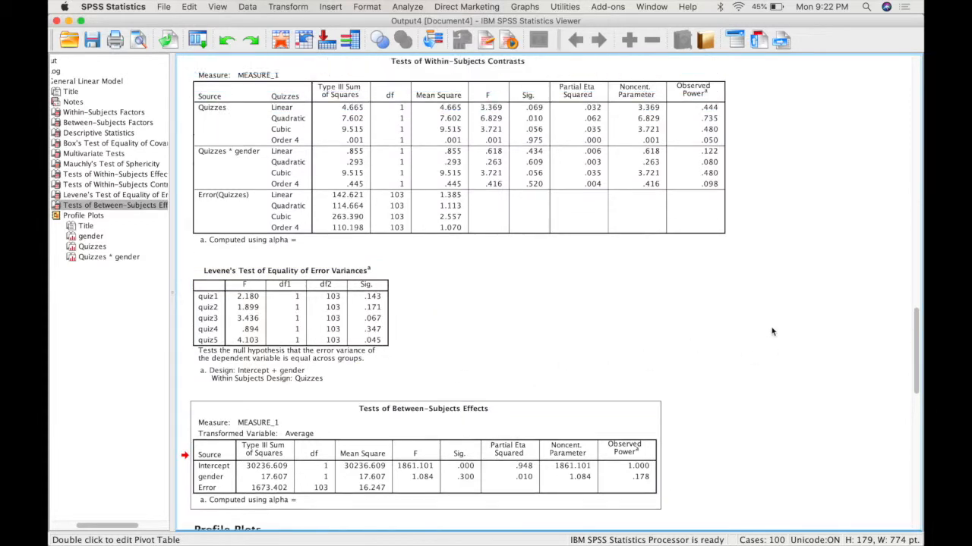
{"action": "scroll", "scroll_direction": "down", "scroll_amount": 3}
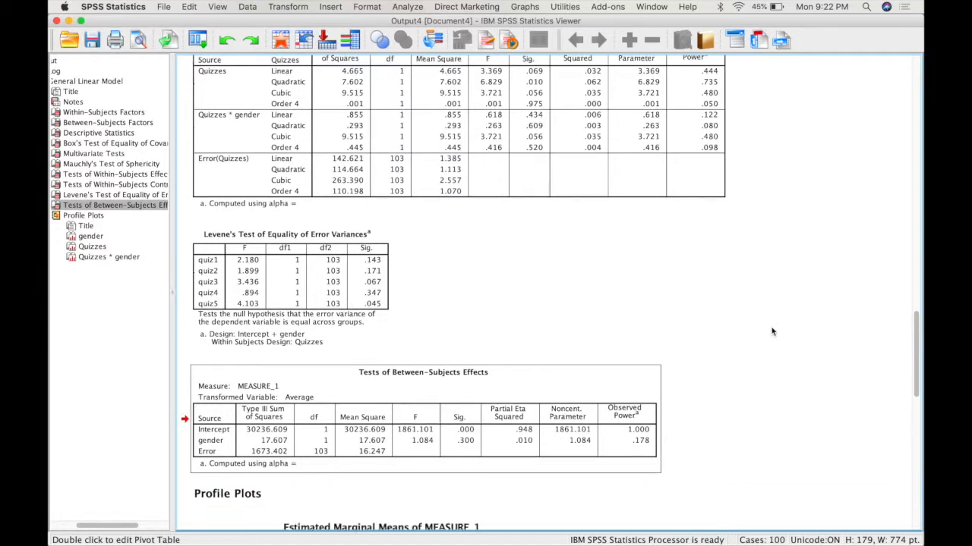
{"action": "scroll", "scroll_direction": "down", "scroll_amount": 3}
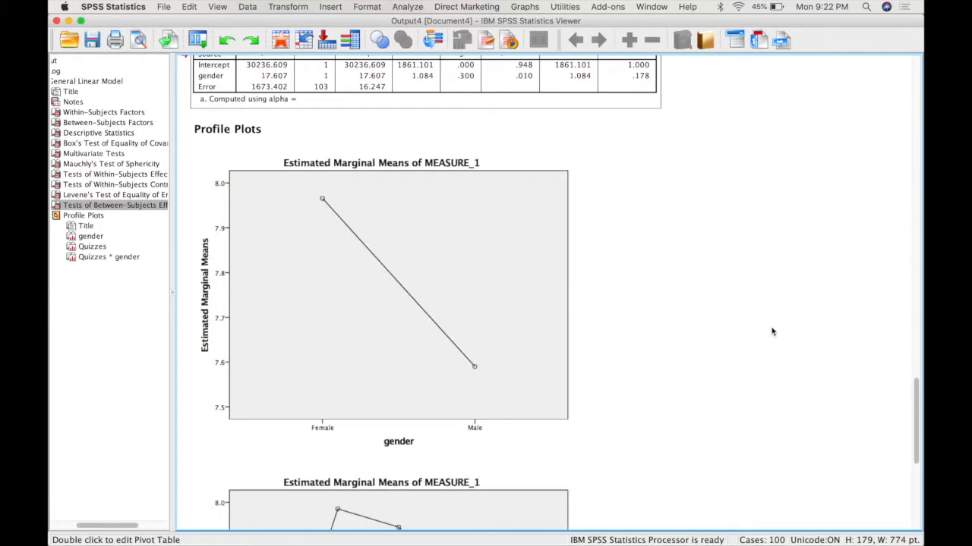
{"action": "scroll", "scroll_direction": "down", "scroll_amount": 3}
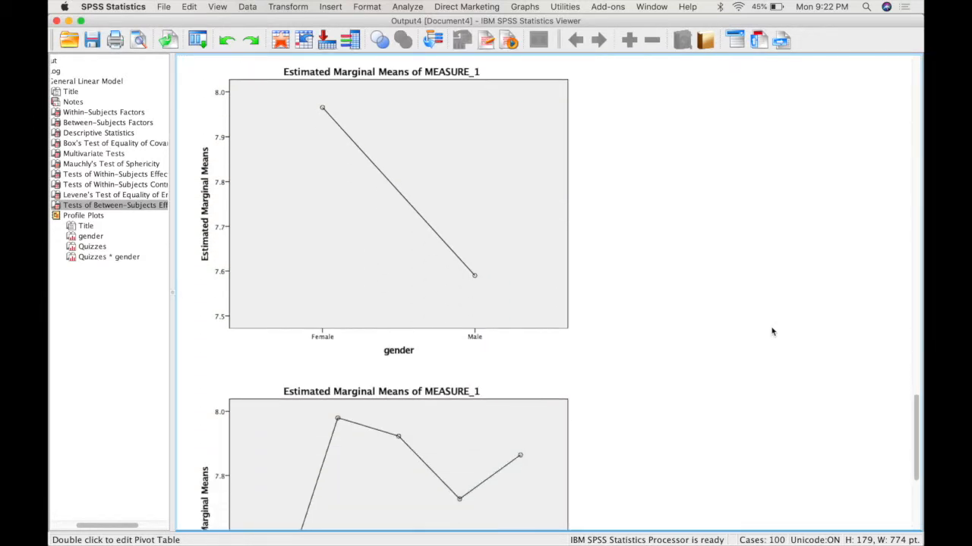
{"action": "scroll", "scroll_direction": "down", "scroll_amount": 3}
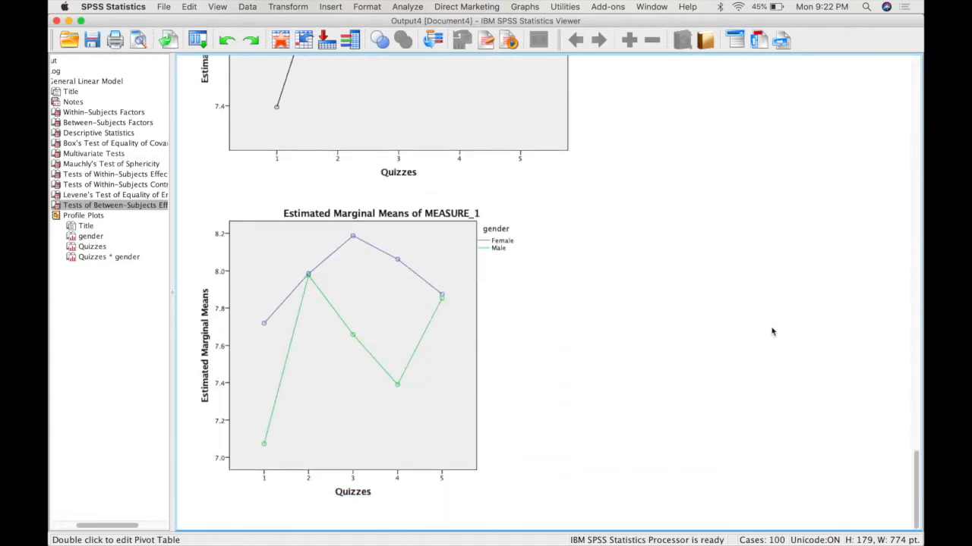
{"action": "mouse_move", "coordinate": [654, 369]}
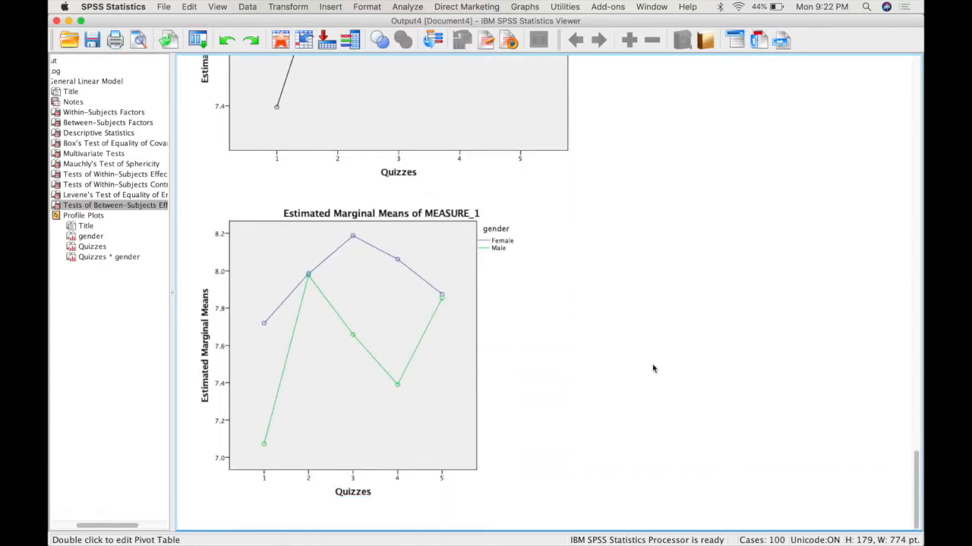
{"action": "scroll", "scroll_direction": "up", "scroll_amount": 3}
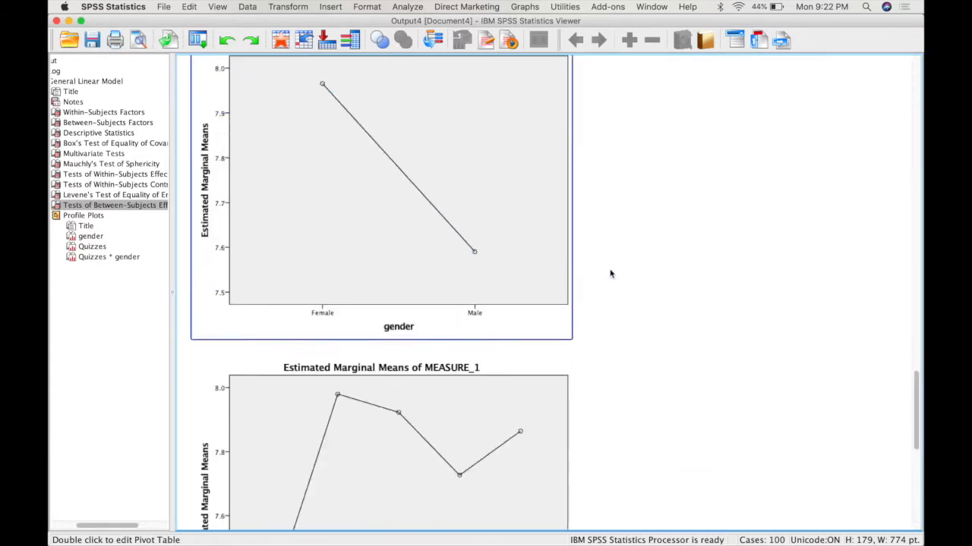
{"action": "scroll", "scroll_direction": "up", "scroll_amount": 3}
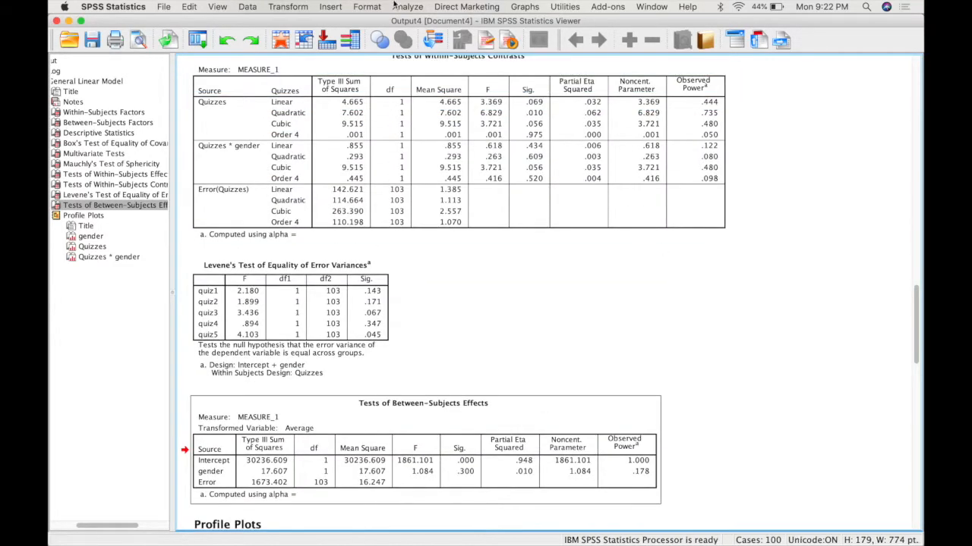
Reopen the Repeated Measures dialog keeping the existing Quizzes factor and variables
{"action": "left_click", "coordinate": [406, 6]}
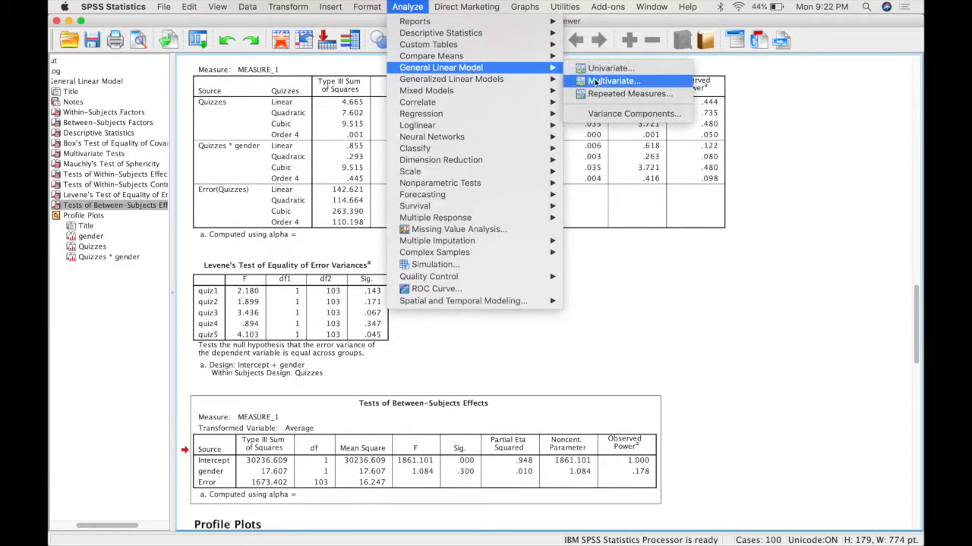
{"action": "left_click", "coordinate": [629, 94]}
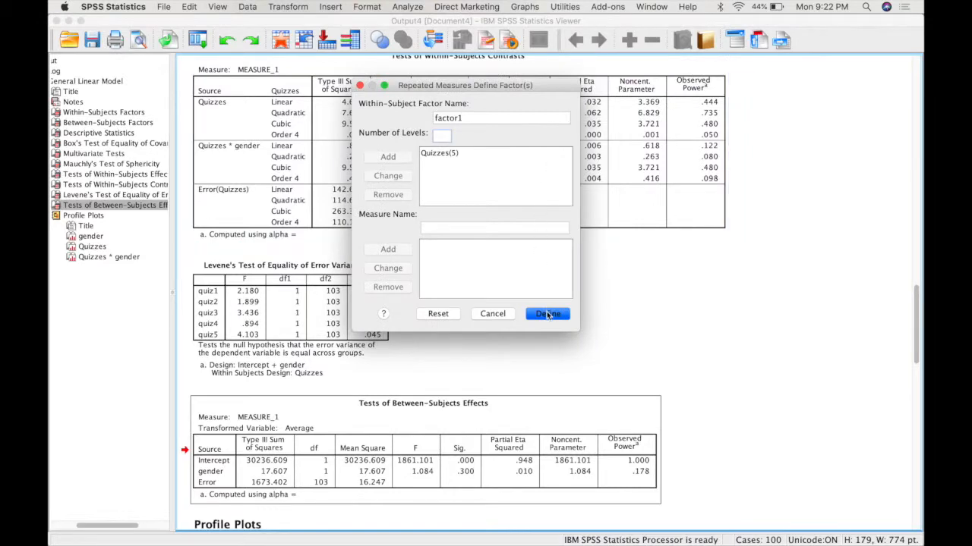
{"action": "left_click", "coordinate": [546, 312]}
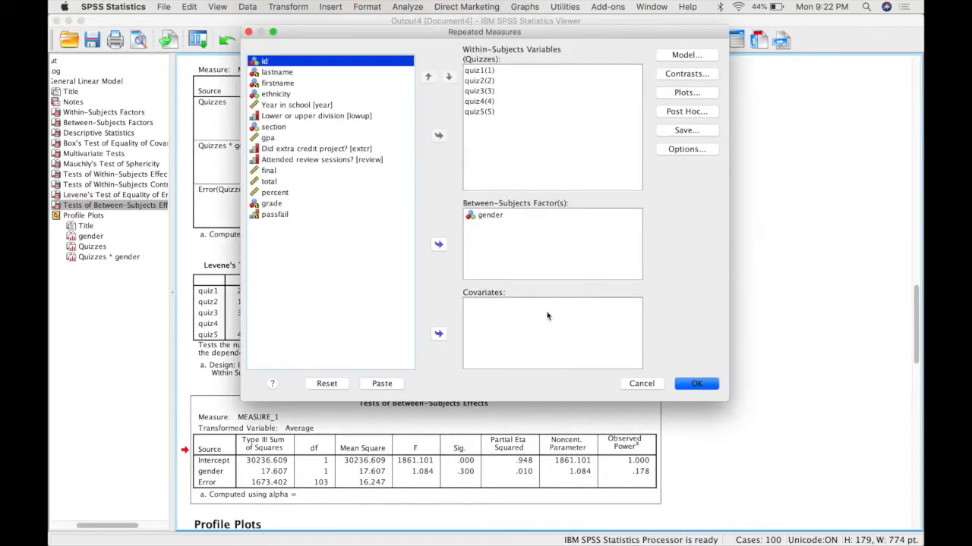
{"action": "left_click_drag", "start_coordinate": [484, 32], "coordinate": [457, 64]}
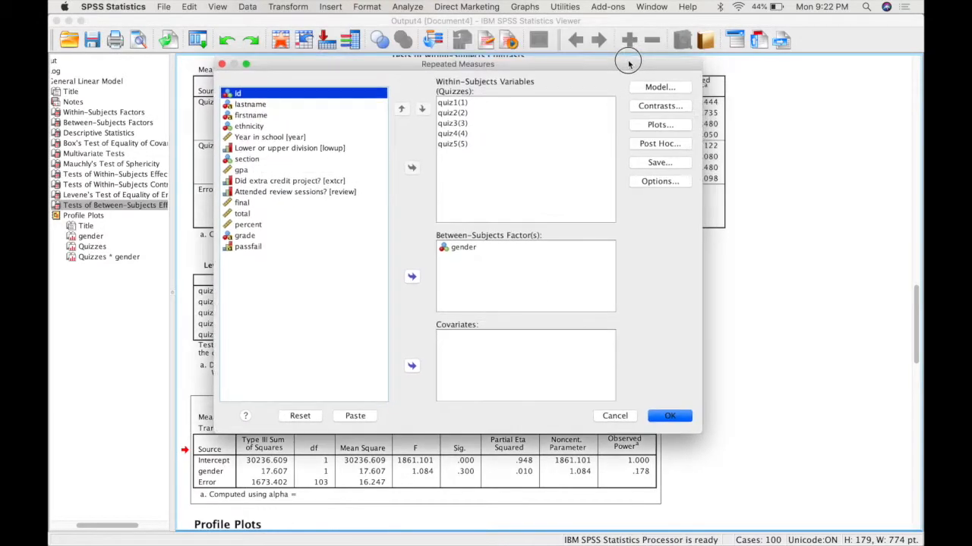
{"action": "mouse_move", "coordinate": [674, 148]}
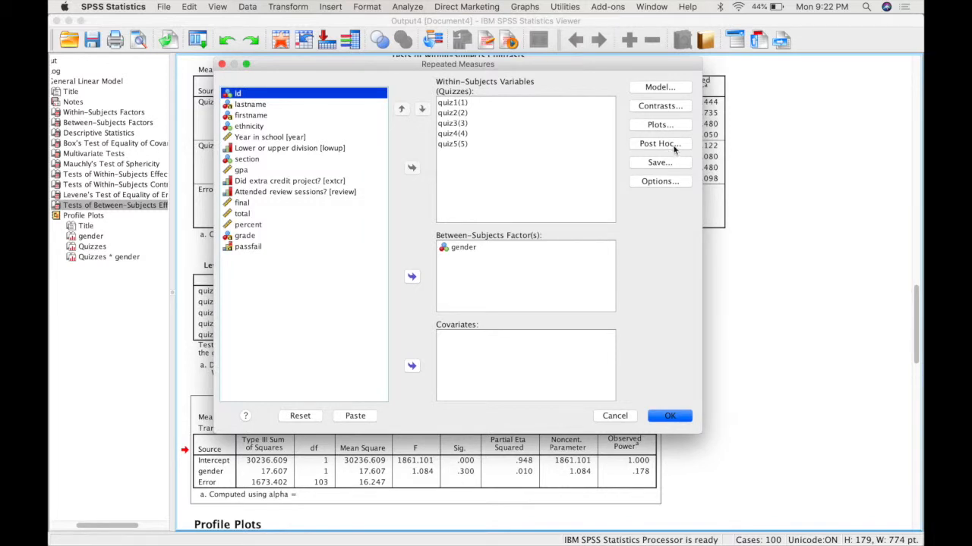
Review the Post Hoc comparison settings for gender and cancel without changes
{"action": "left_click", "coordinate": [659, 143]}
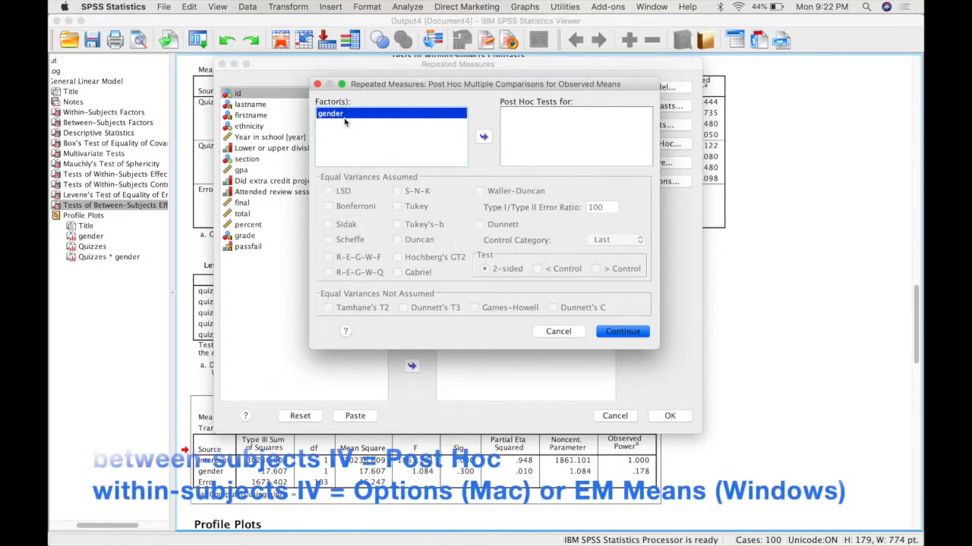
{"action": "mouse_move", "coordinate": [342, 135]}
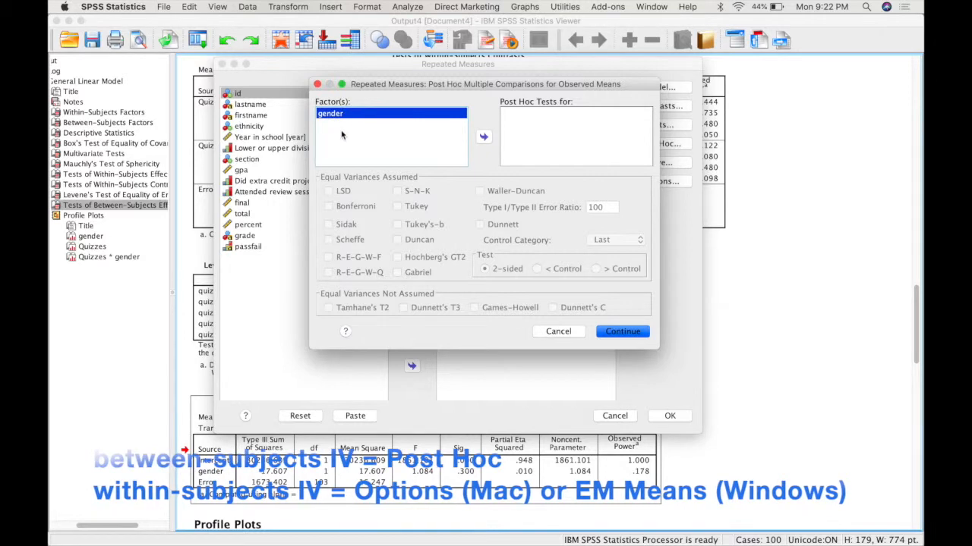
{"action": "mouse_move", "coordinate": [391, 117]}
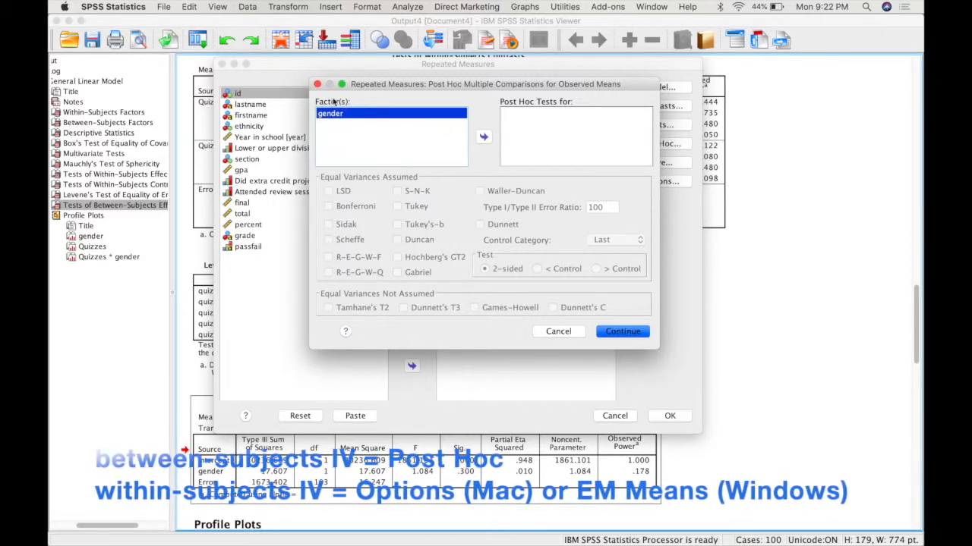
{"action": "left_click", "coordinate": [559, 331]}
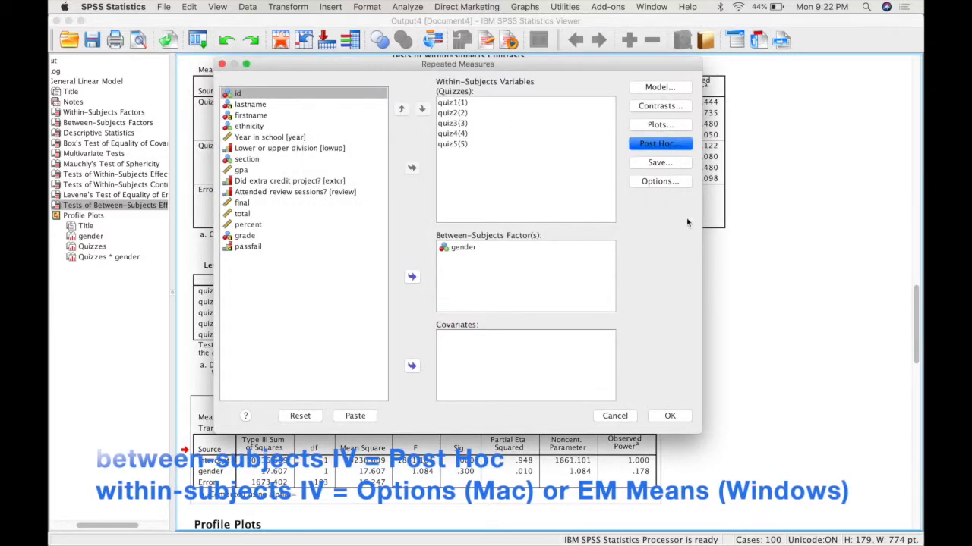
{"action": "mouse_move", "coordinate": [650, 213]}
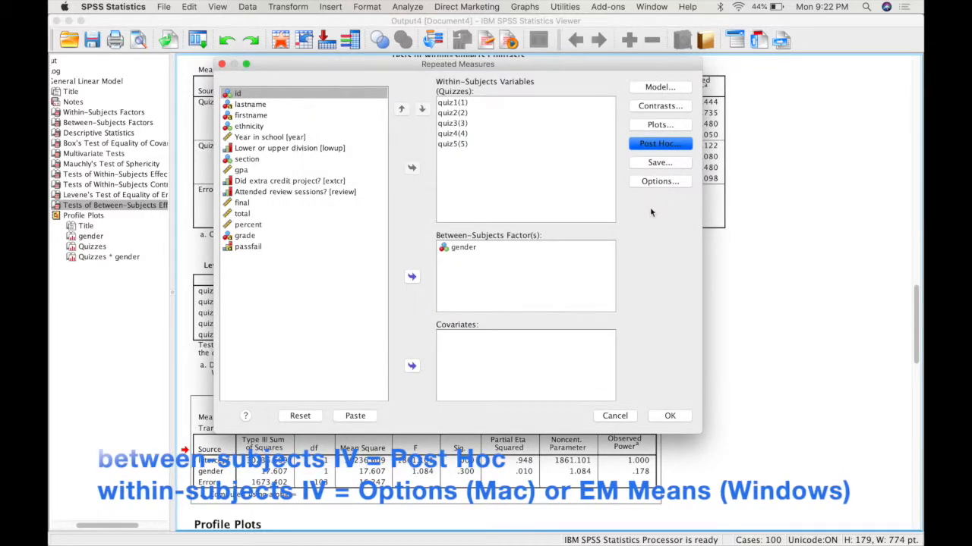
{"action": "mouse_move", "coordinate": [654, 180]}
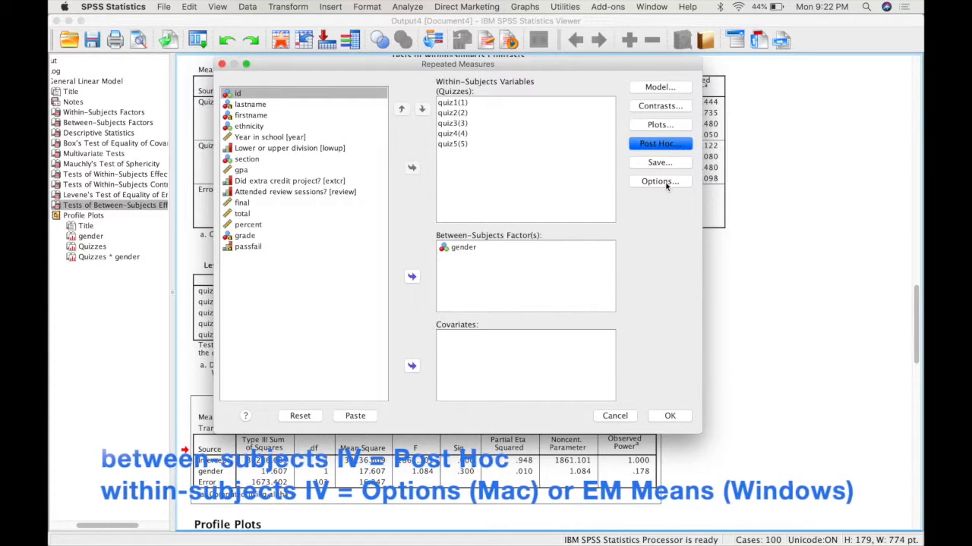
{"action": "mouse_move", "coordinate": [659, 200]}
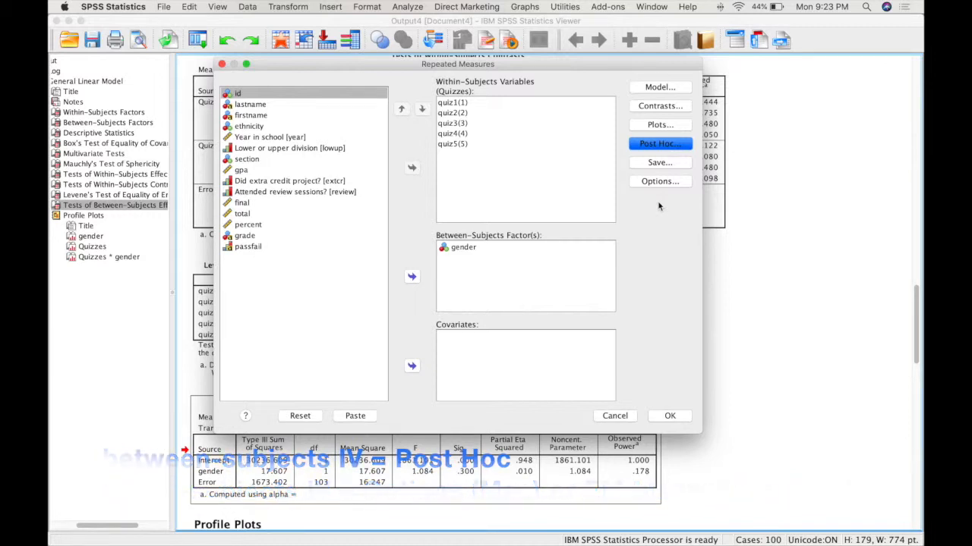
Display means for Quizzes with Compare main effects in Options, then rerun the analysis
{"action": "left_click", "coordinate": [659, 180]}
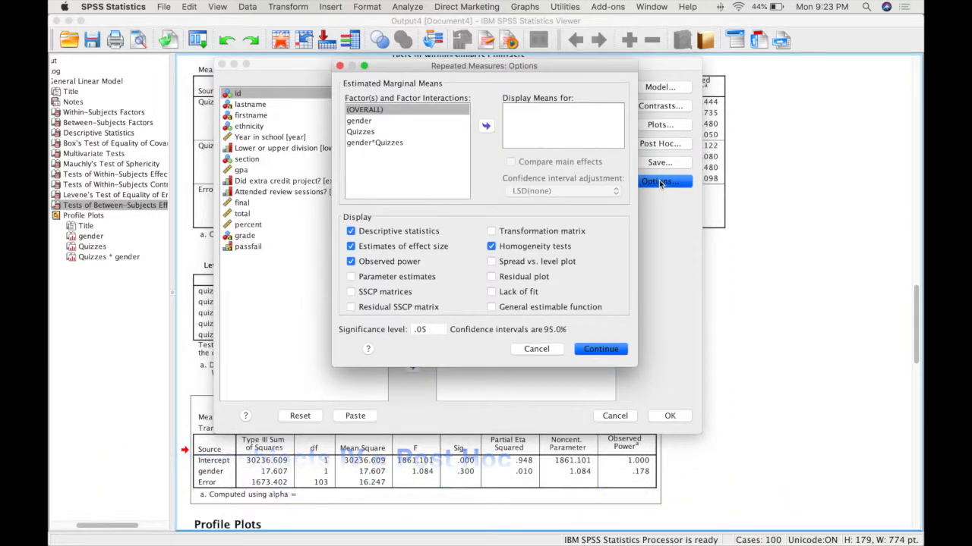
{"action": "left_click", "coordinate": [364, 109]}
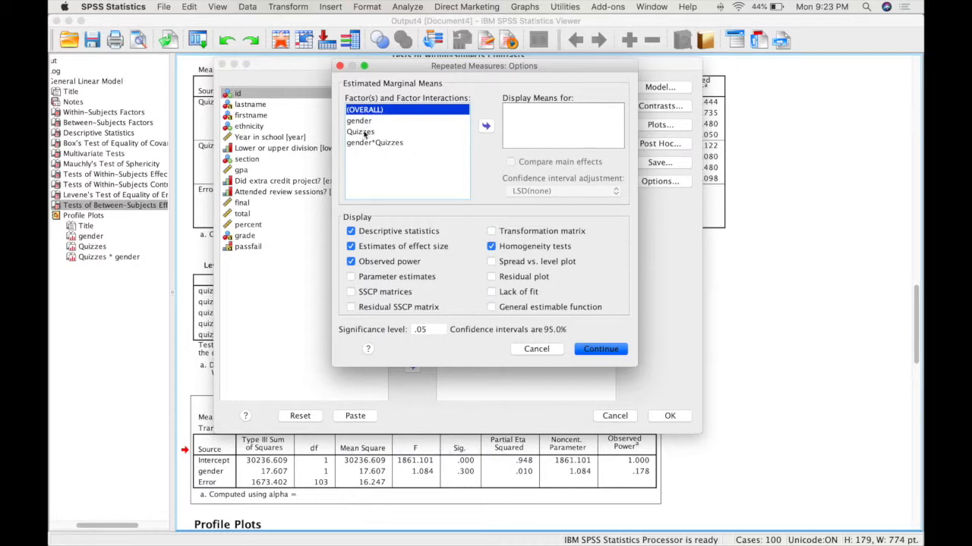
{"action": "left_click", "coordinate": [486, 125]}
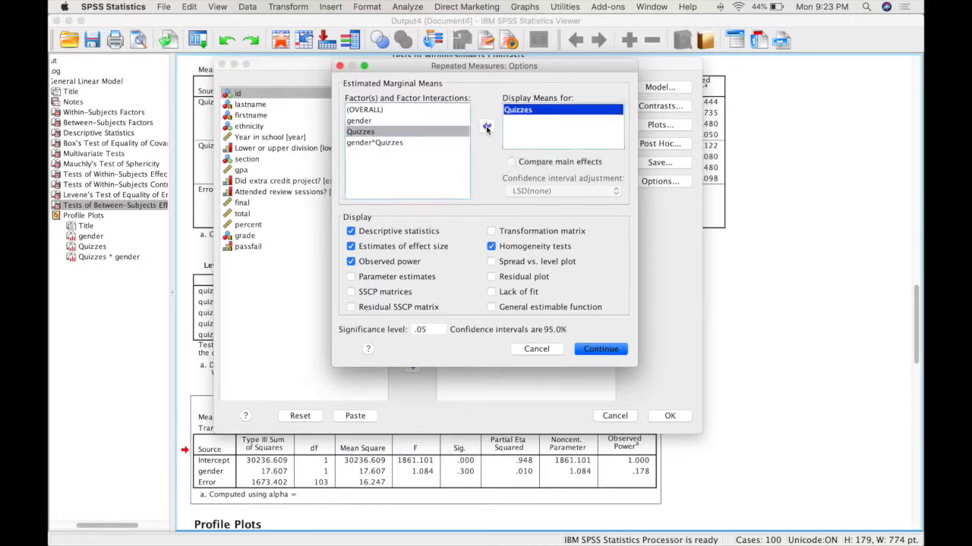
{"action": "left_click", "coordinate": [486, 127]}
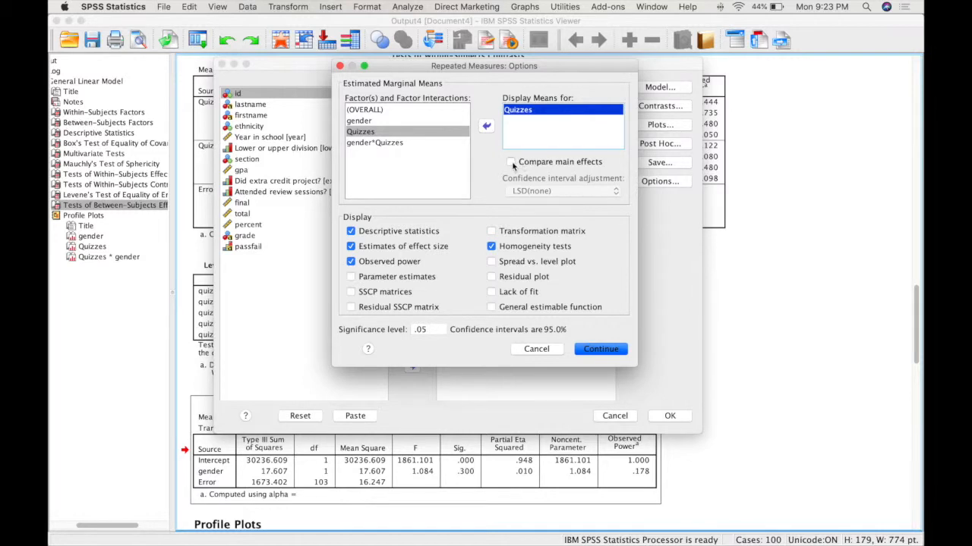
{"action": "left_click", "coordinate": [510, 161]}
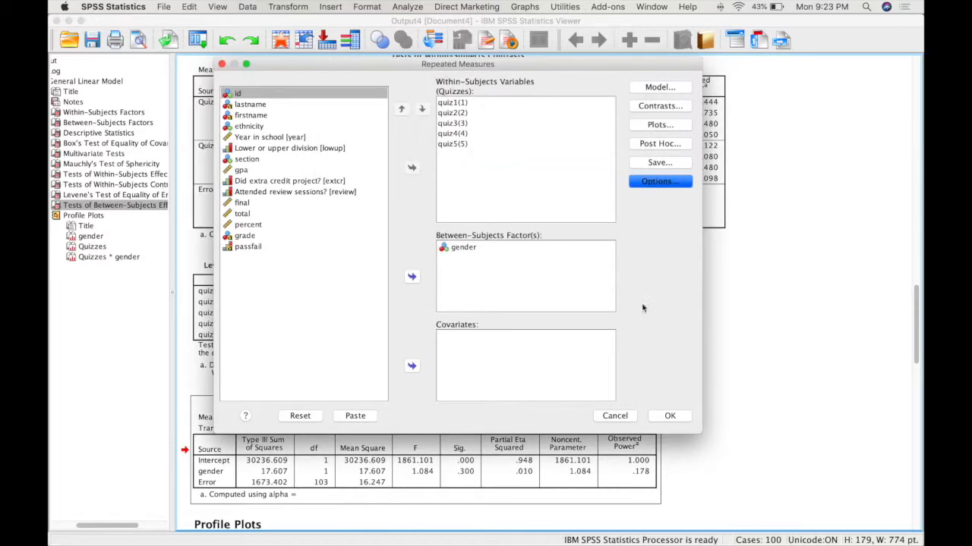
{"action": "left_click", "coordinate": [668, 416]}
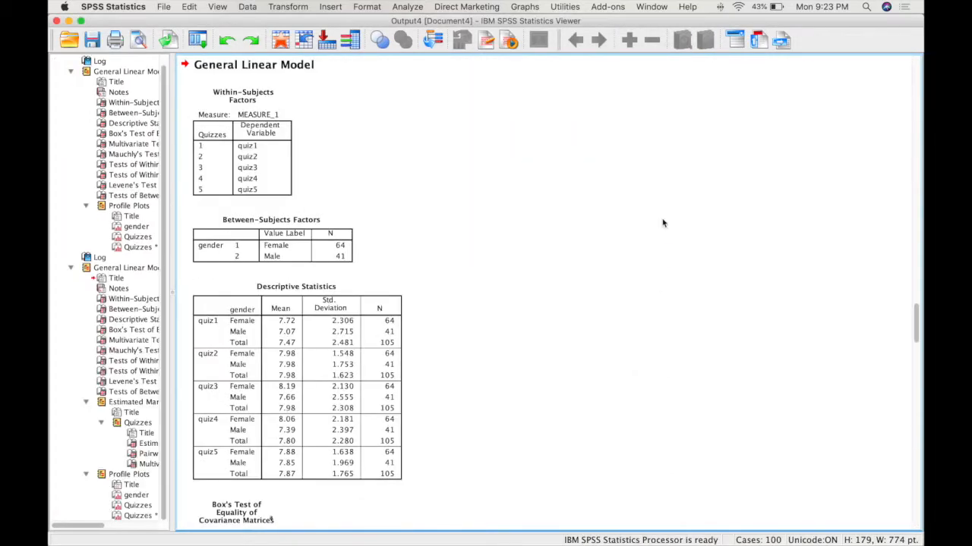
Scroll the Output Viewer to the Estimated Marginal Means and Pairwise Comparisons tables for Quizzes
{"action": "scroll", "scroll_direction": "down", "scroll_amount": 3}
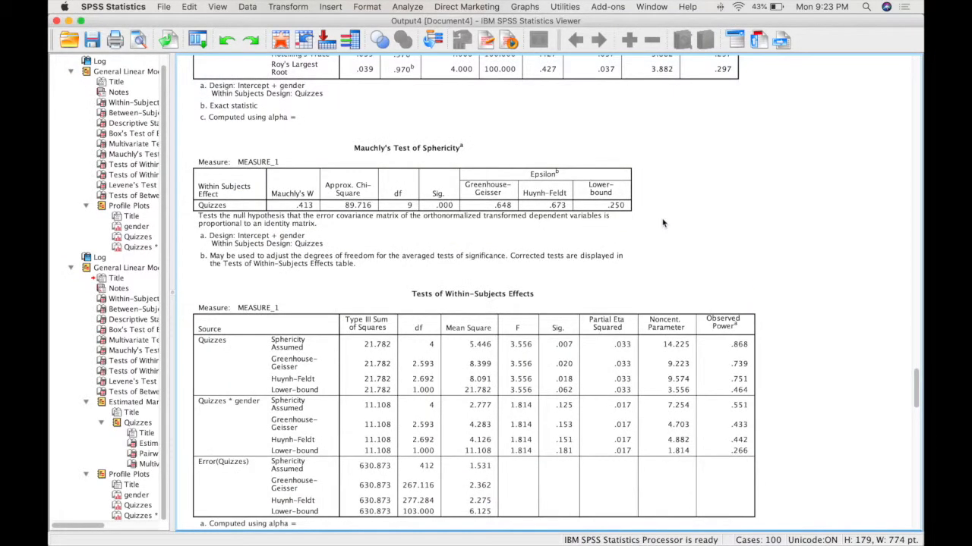
{"action": "scroll", "scroll_direction": "down", "scroll_amount": 3}
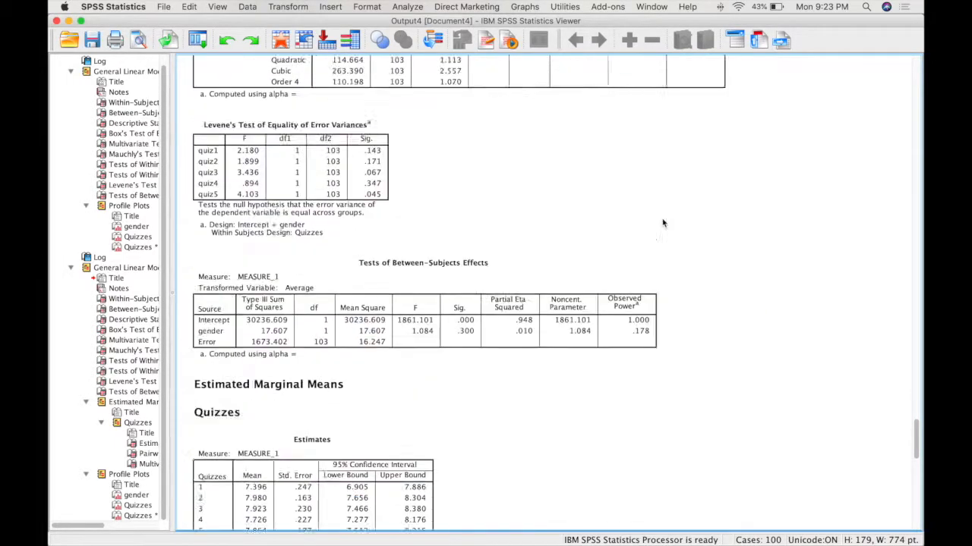
{"action": "scroll", "scroll_direction": "down", "scroll_amount": 3}
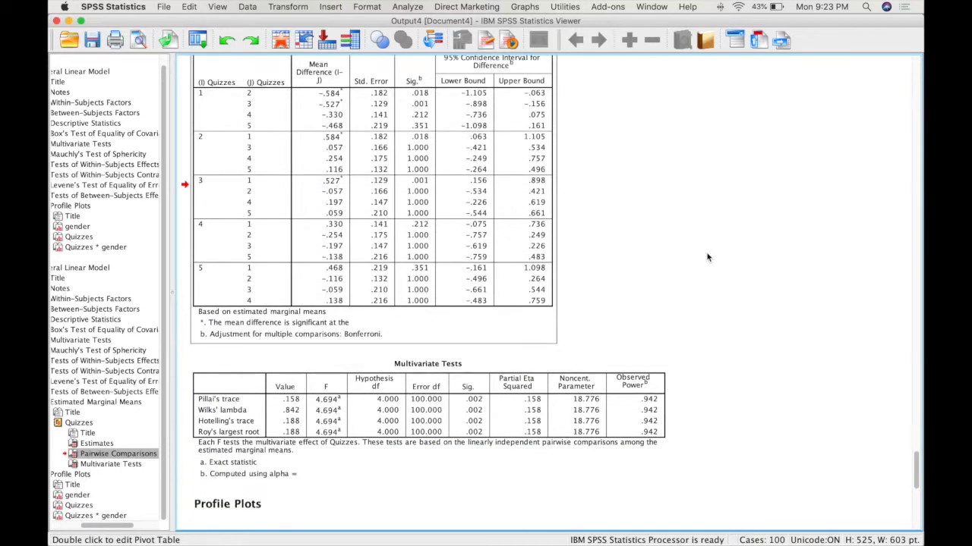
{"action": "scroll", "scroll_direction": "up", "scroll_amount": 3}
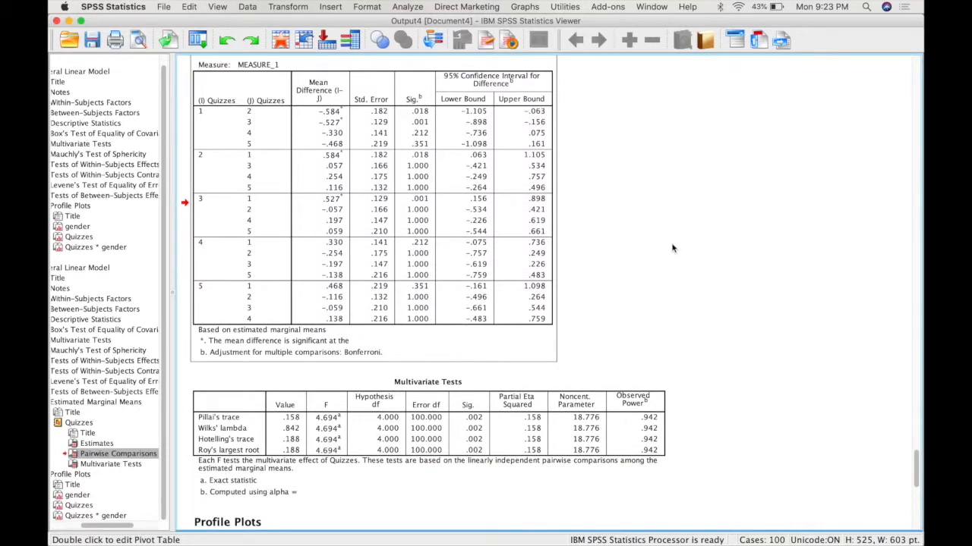